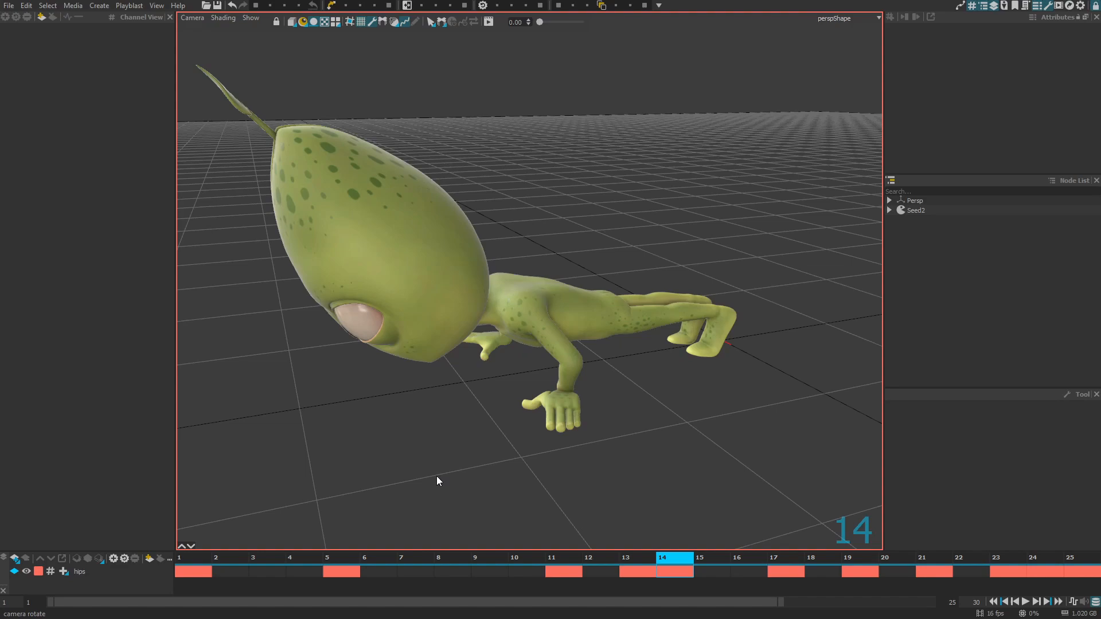
mouse_move(472, 485)
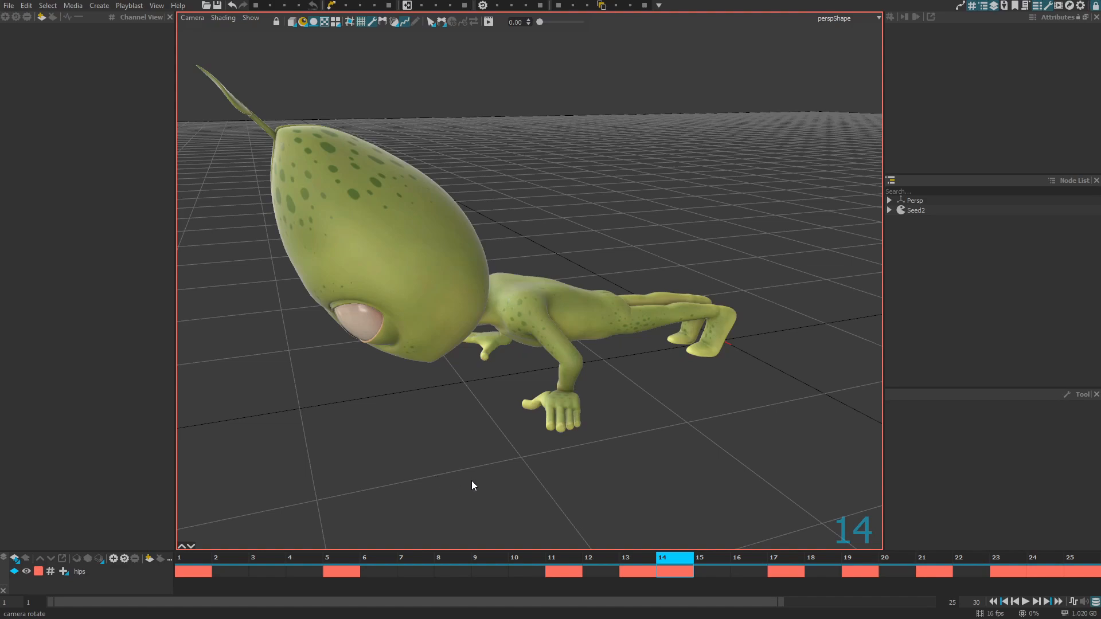
mouse_move(498, 495)
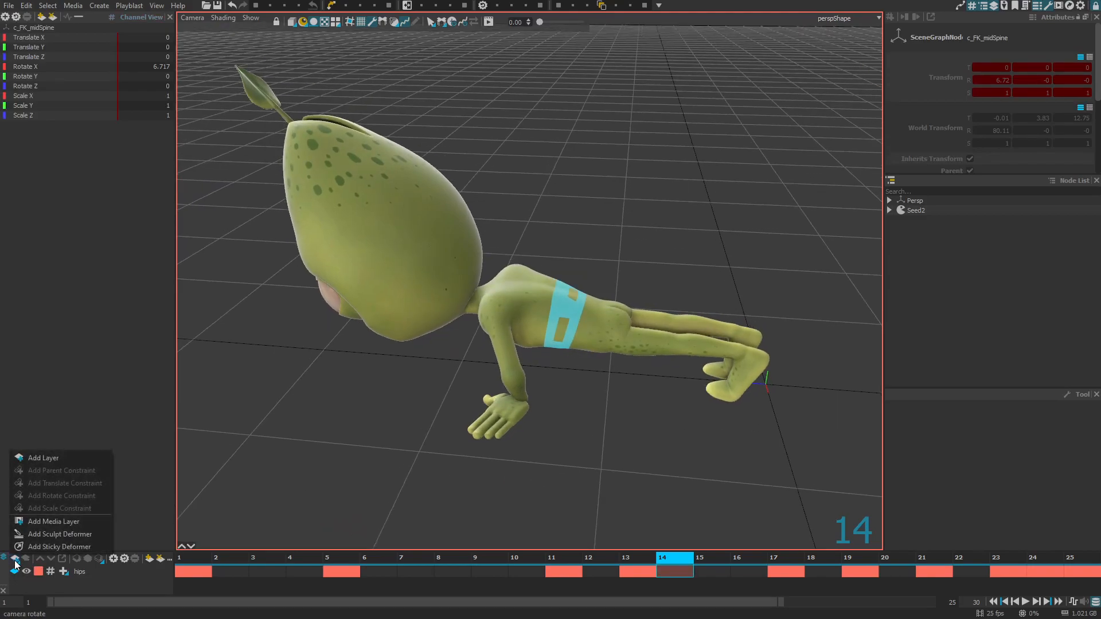
mouse_move(57, 547)
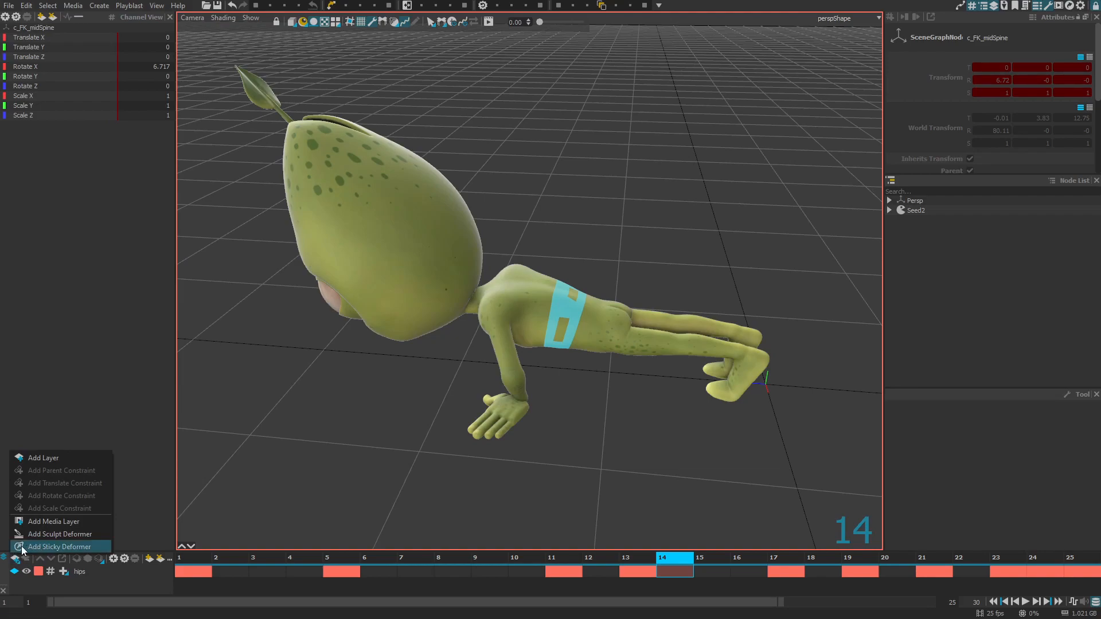
mouse_move(63, 554)
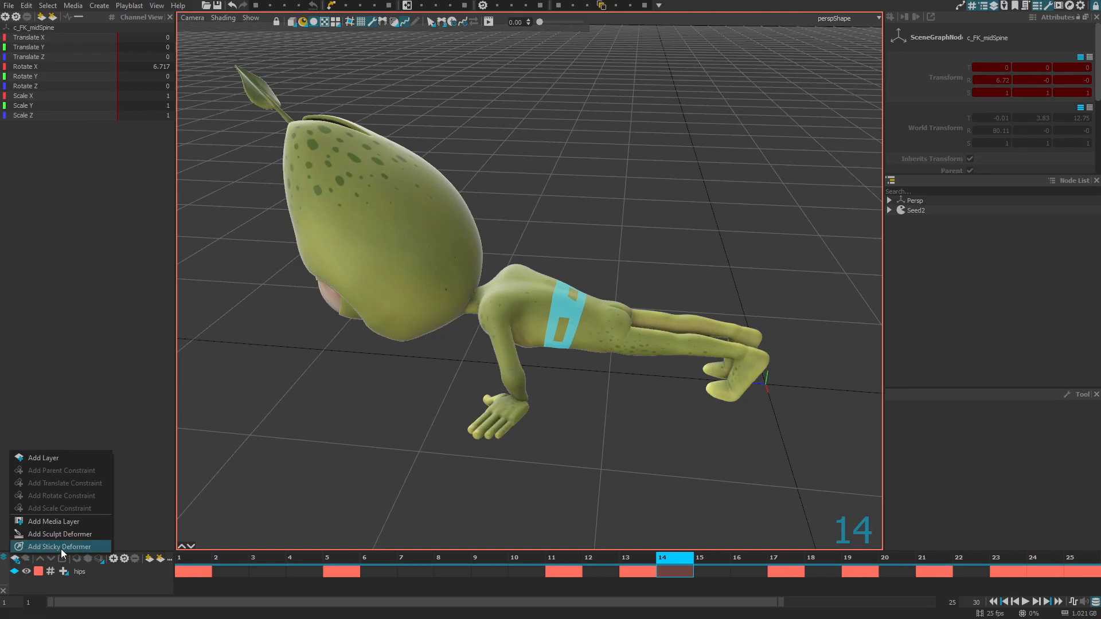
Add a StickyDeformer layer to the alien, placed above the hips layer.
click(59, 547)
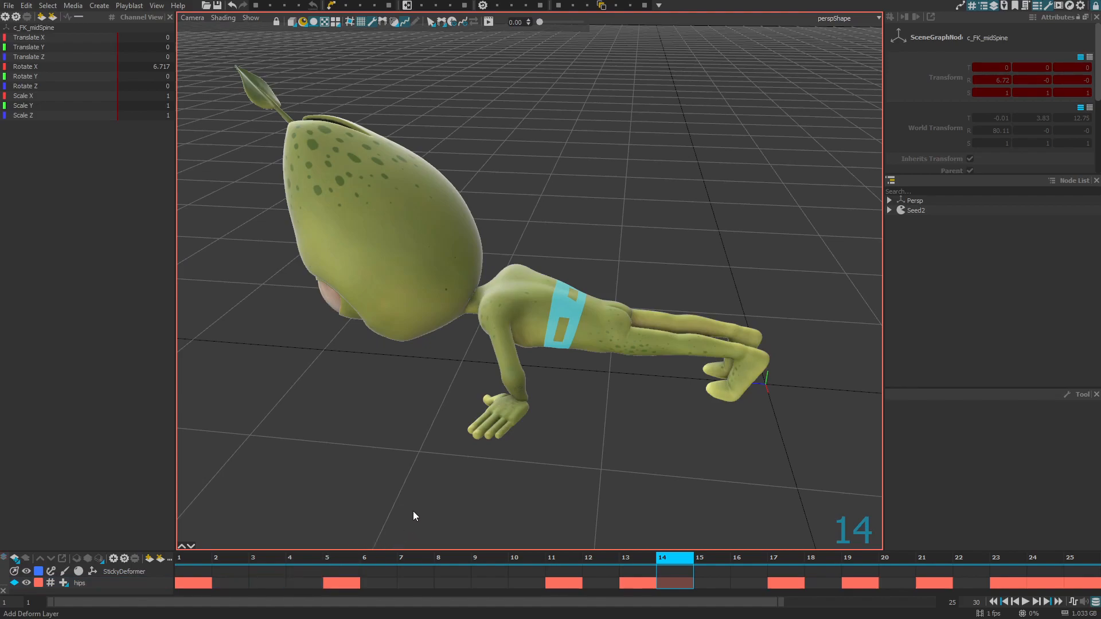
mouse_move(456, 544)
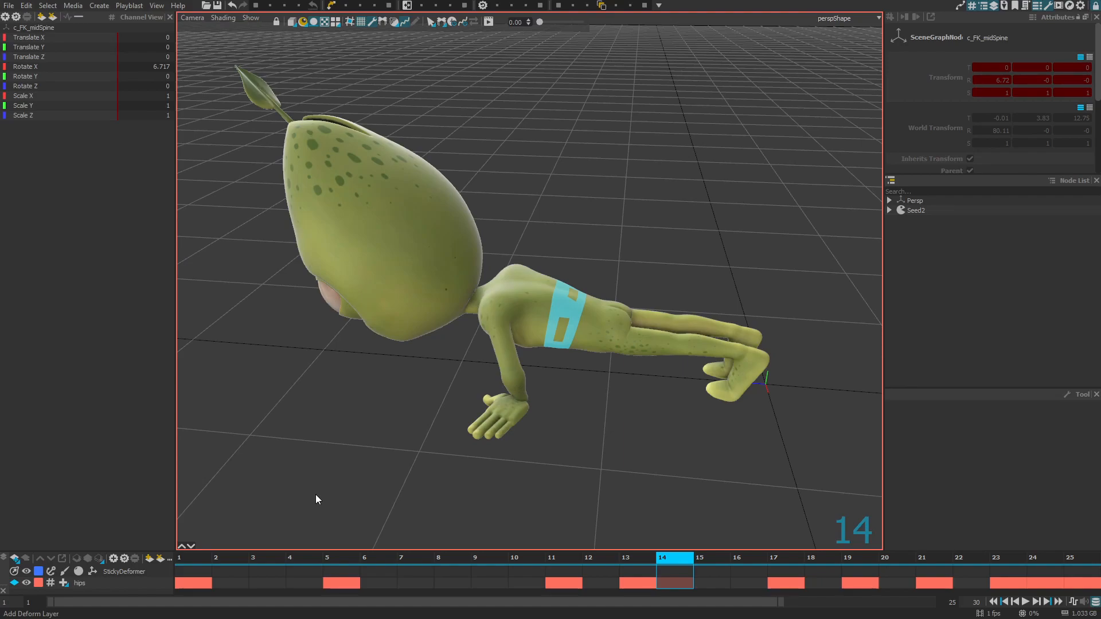
mouse_move(600, 516)
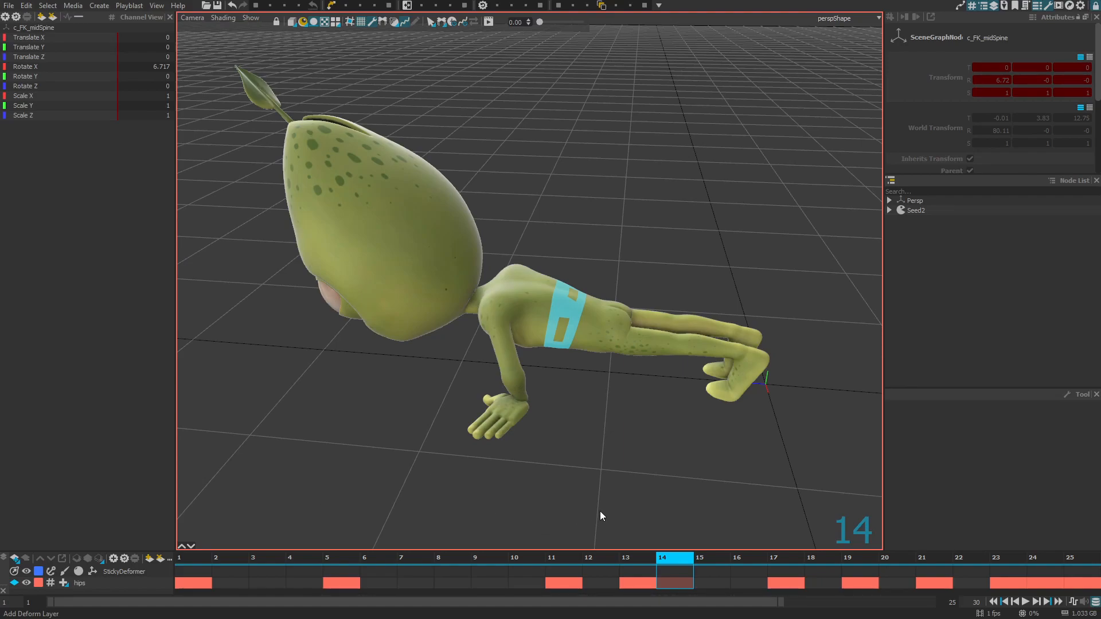
Select the StickyDeformer layer and keep its Main Operation set to Grab.
click(124, 572)
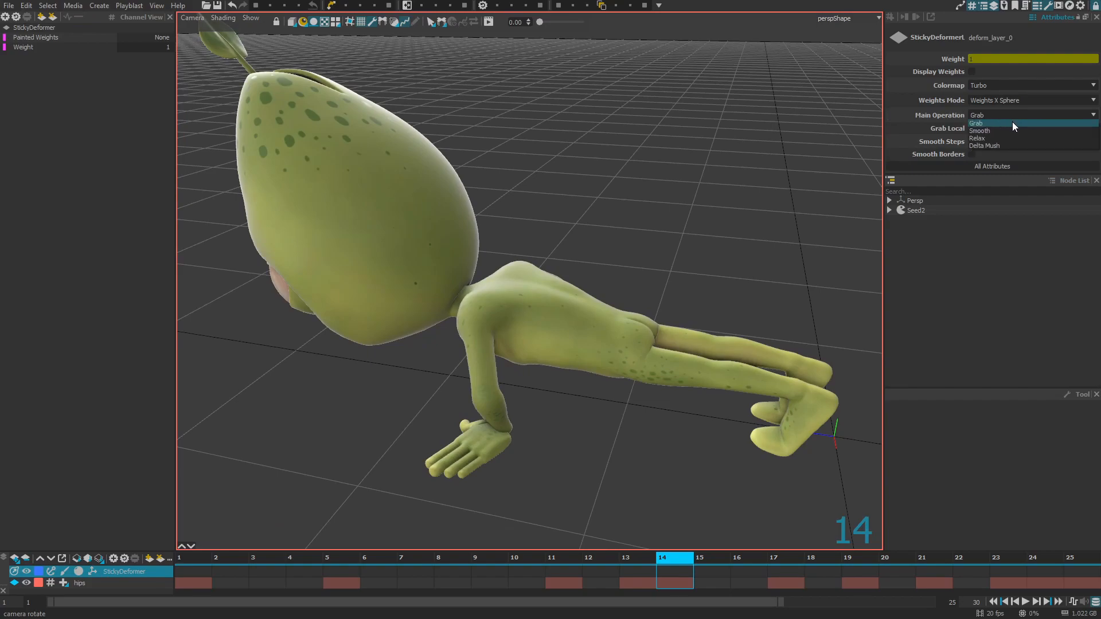
mouse_move(997, 131)
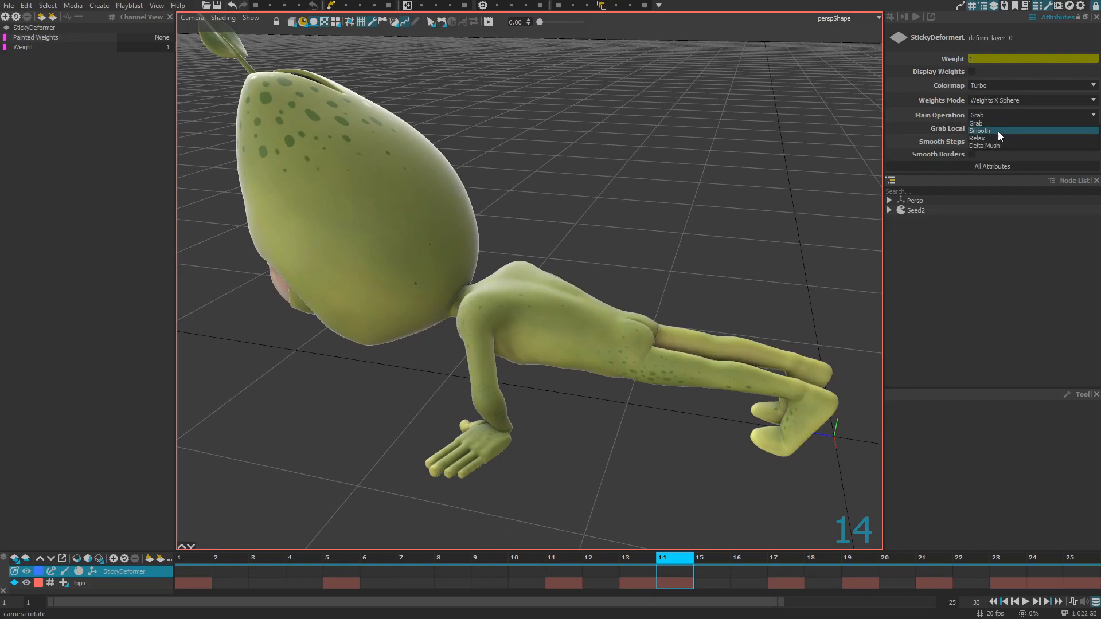
mouse_move(997, 145)
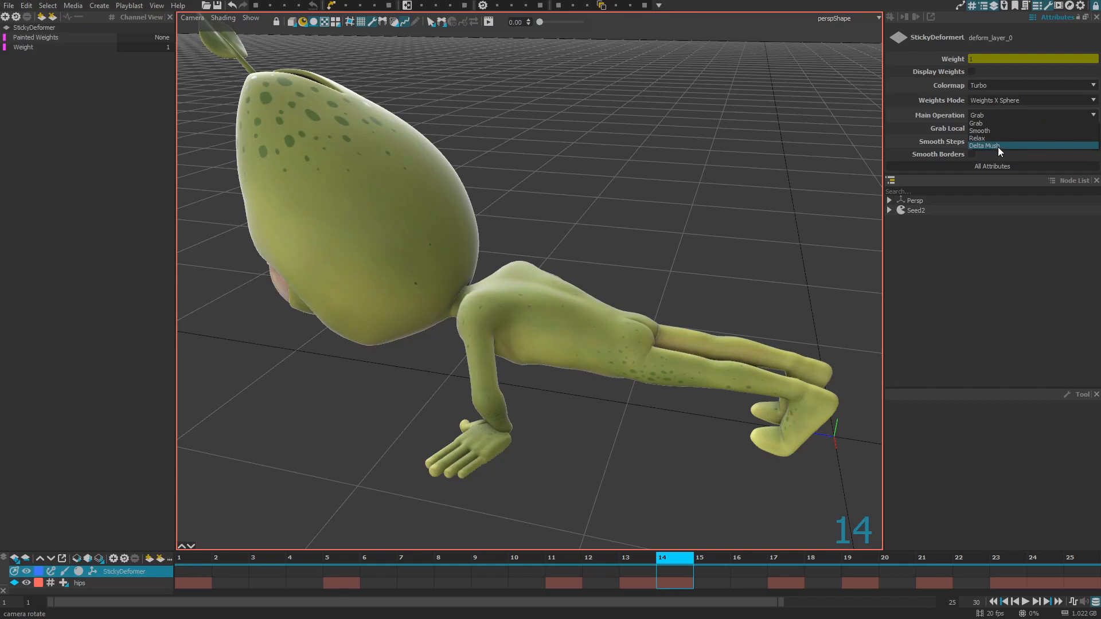
mouse_move(990, 138)
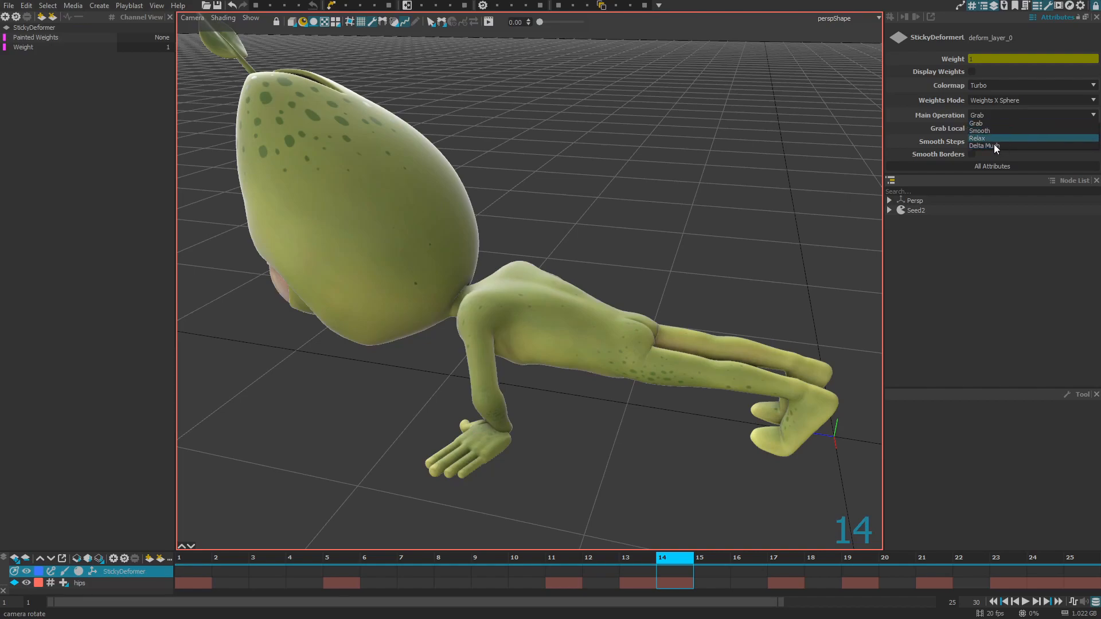
mouse_move(976, 124)
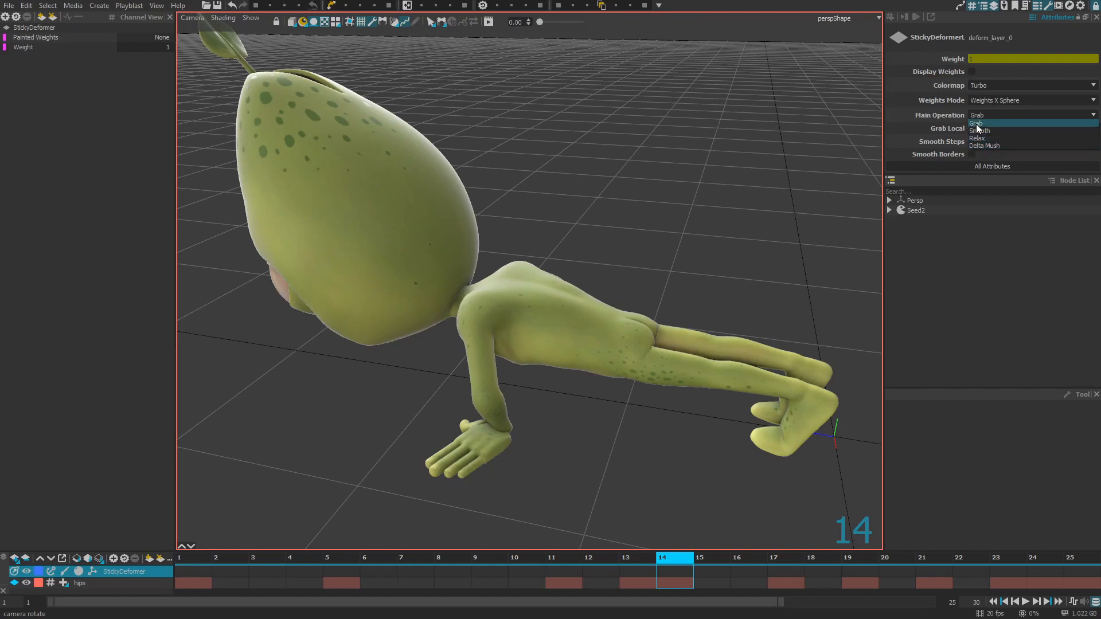
click(977, 123)
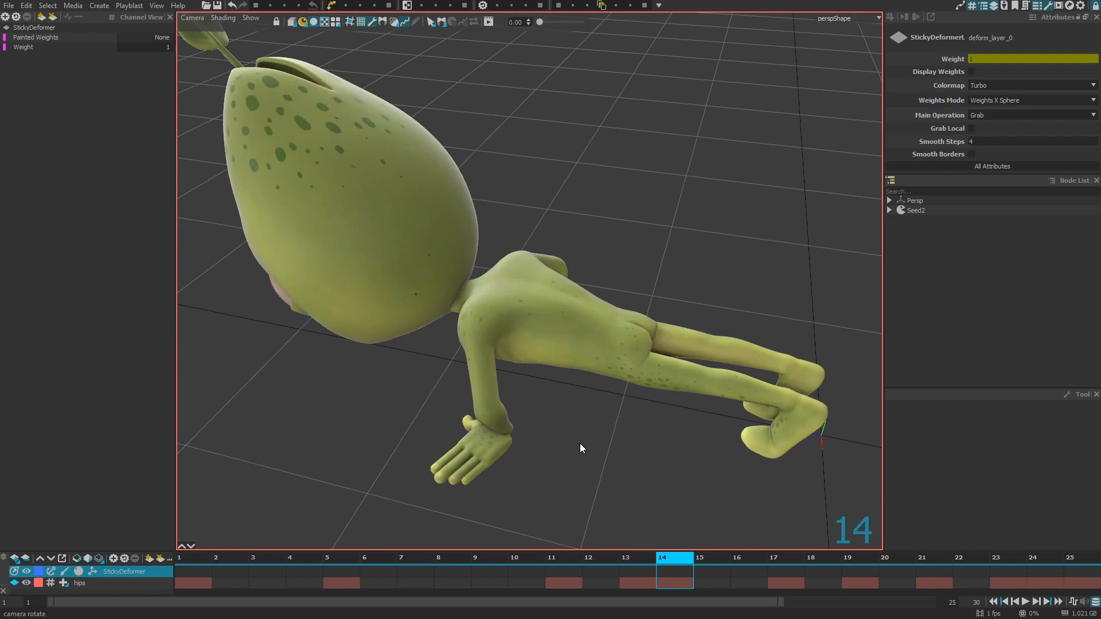
mouse_move(582, 438)
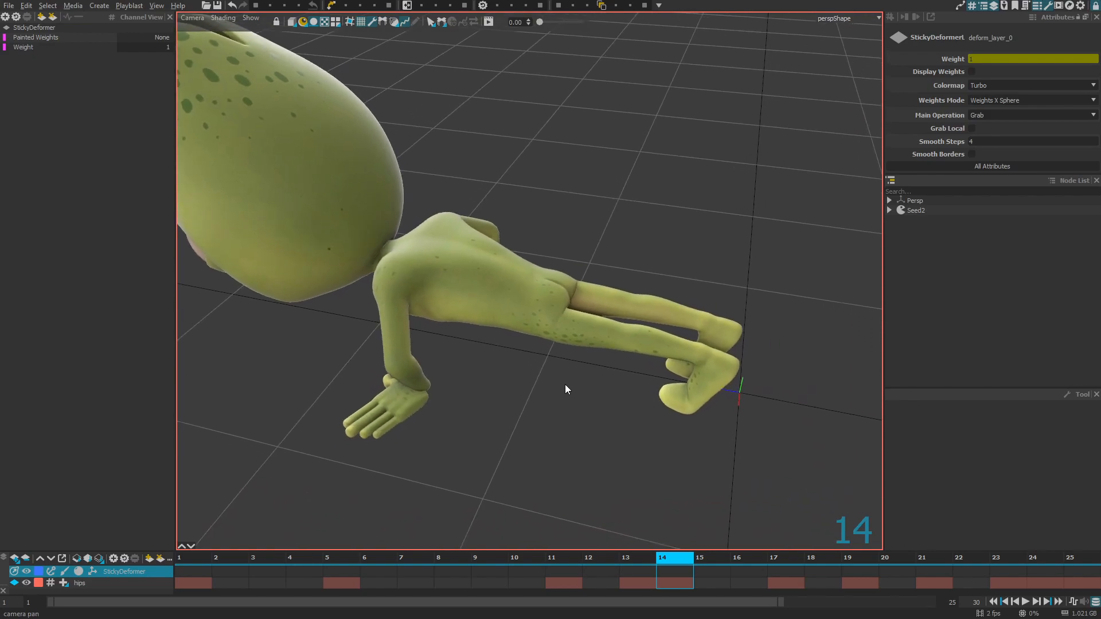
mouse_move(749, 391)
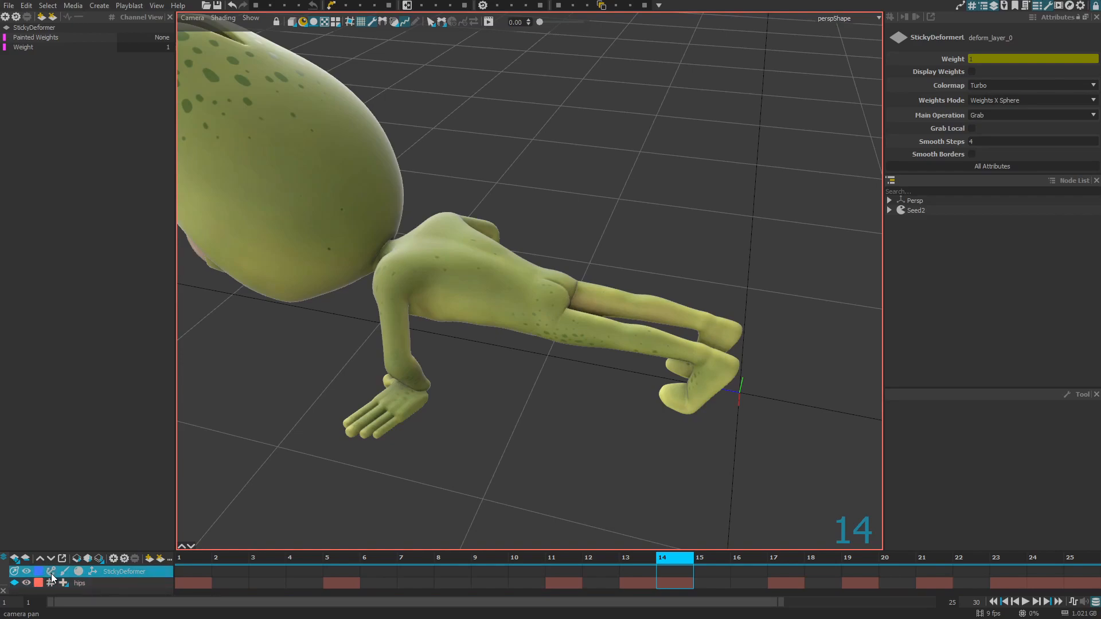
mouse_move(51, 571)
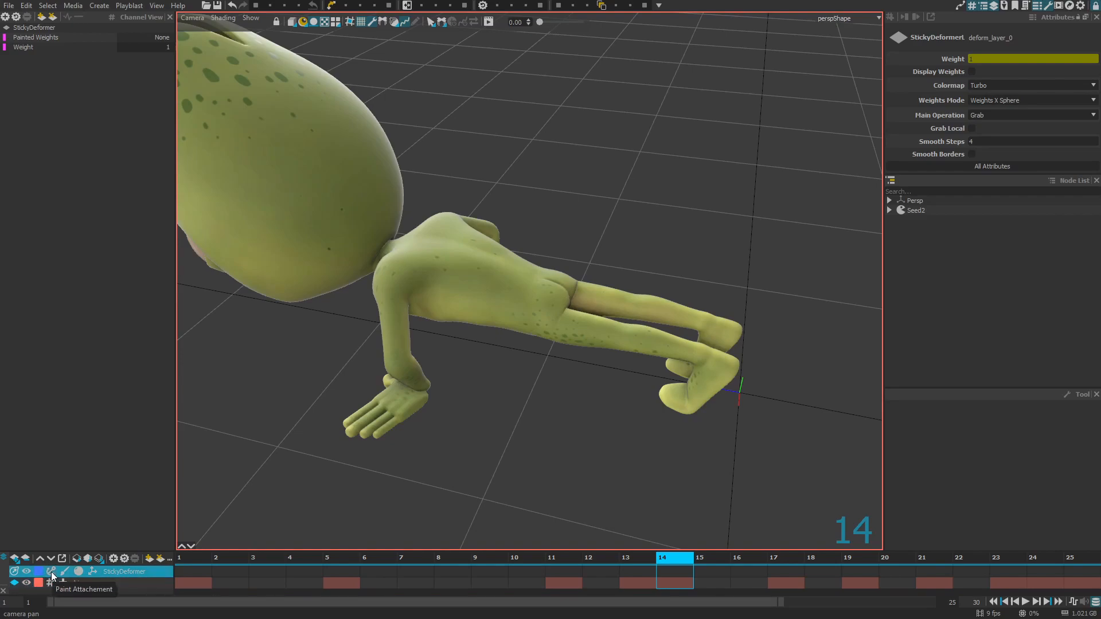
Start Paint Attachment weight painting on the StickyDeformer, zooming in on the alien's back.
click(50, 571)
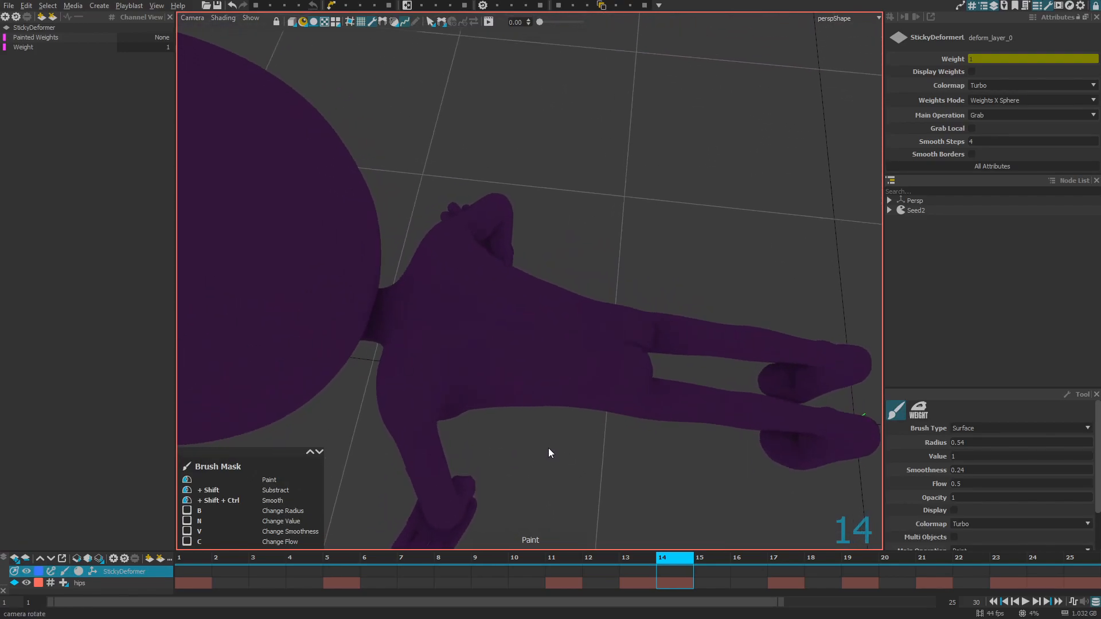
scroll(down, 3)
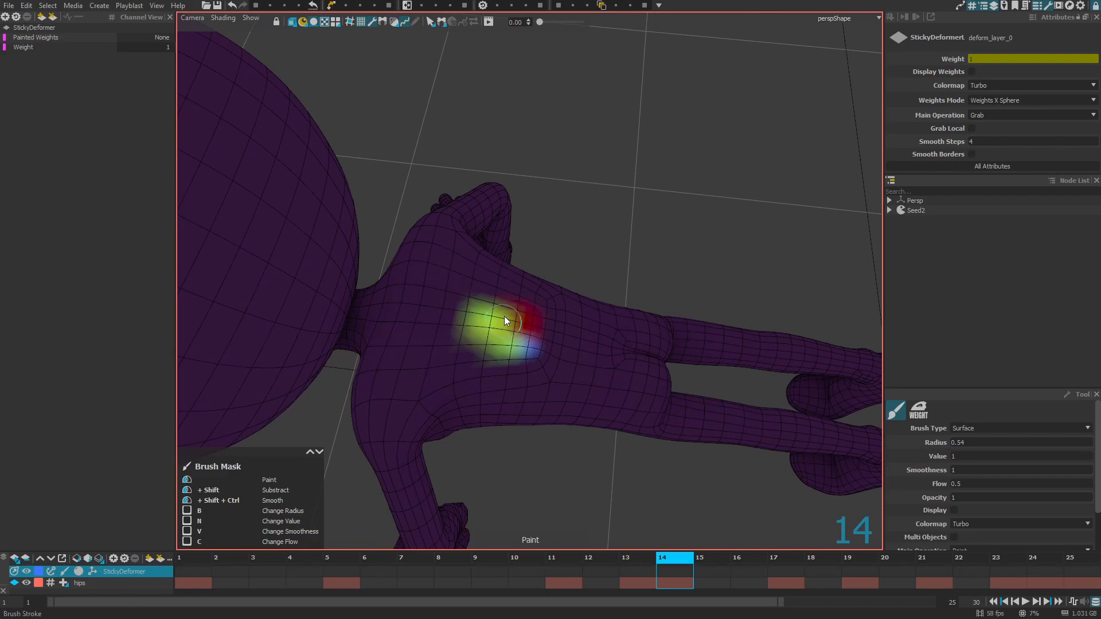
mouse_move(532, 325)
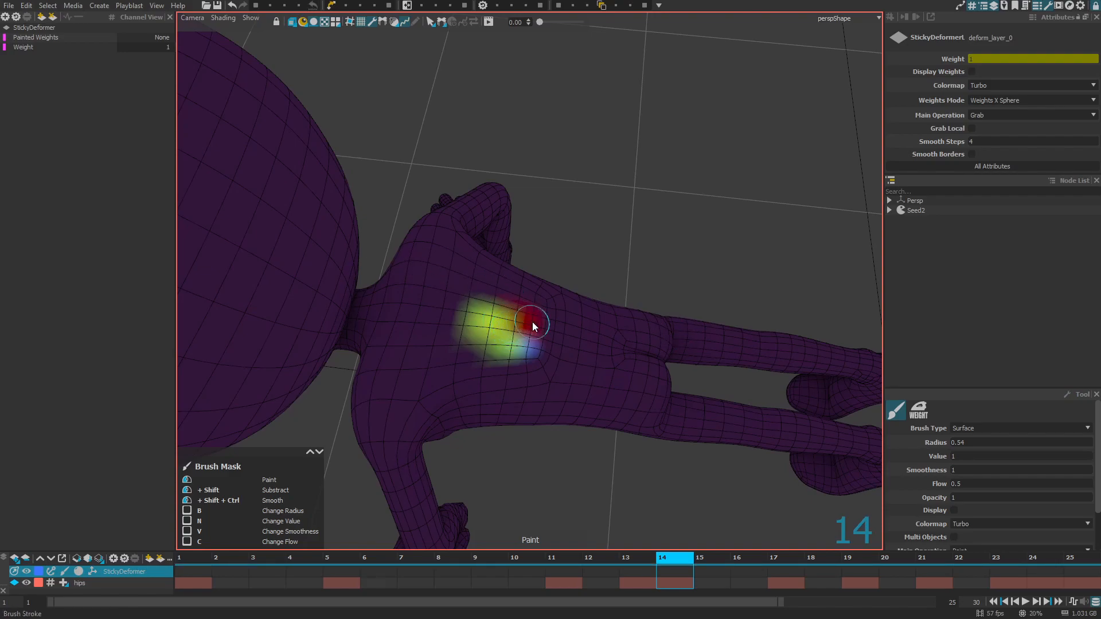
mouse_move(502, 325)
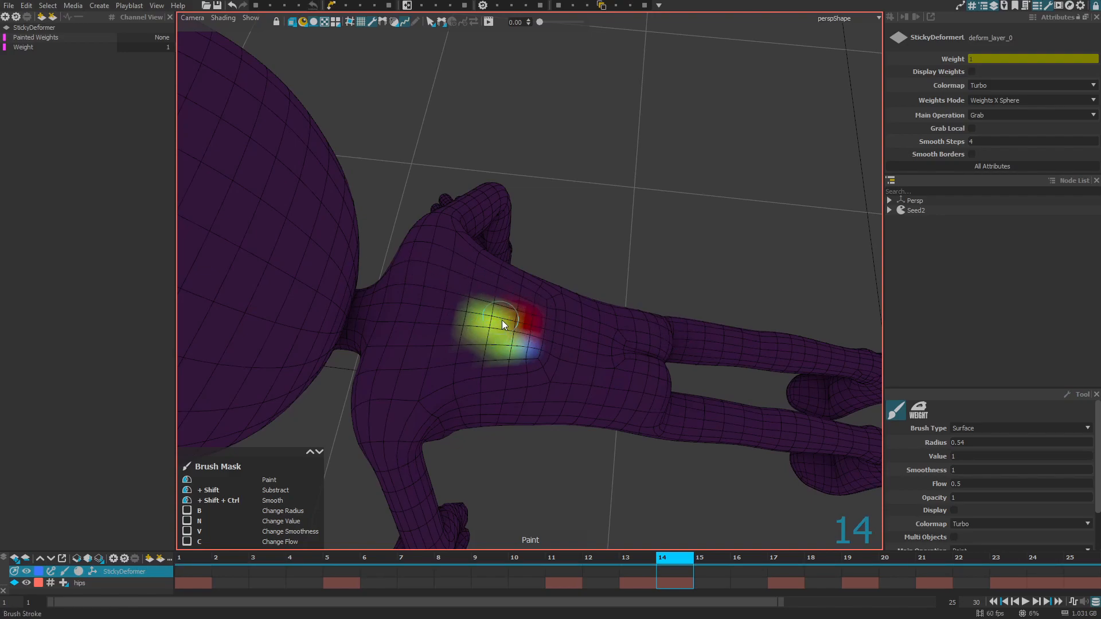
mouse_move(518, 330)
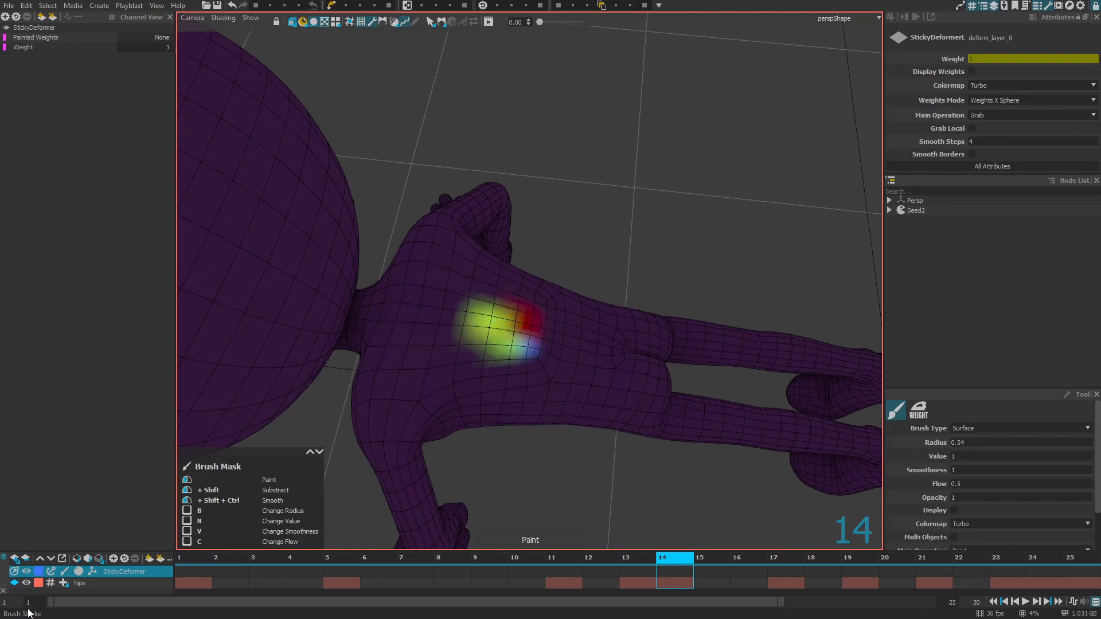
mouse_move(65, 580)
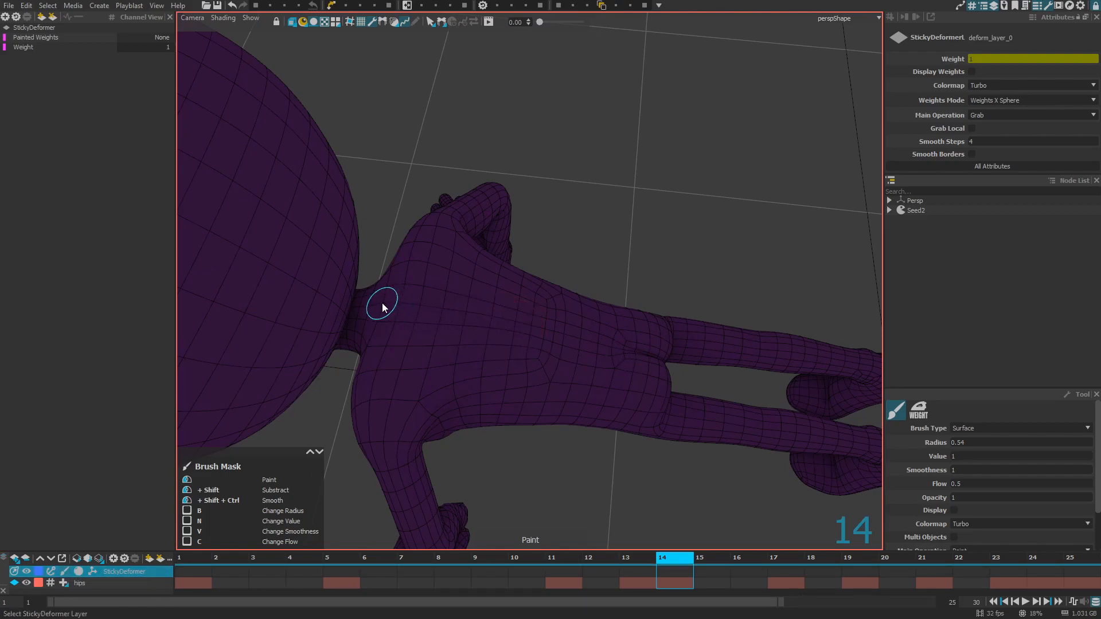
Paint weight spots along the alien's spine and bring up the Weights Mode choices.
click(383, 307)
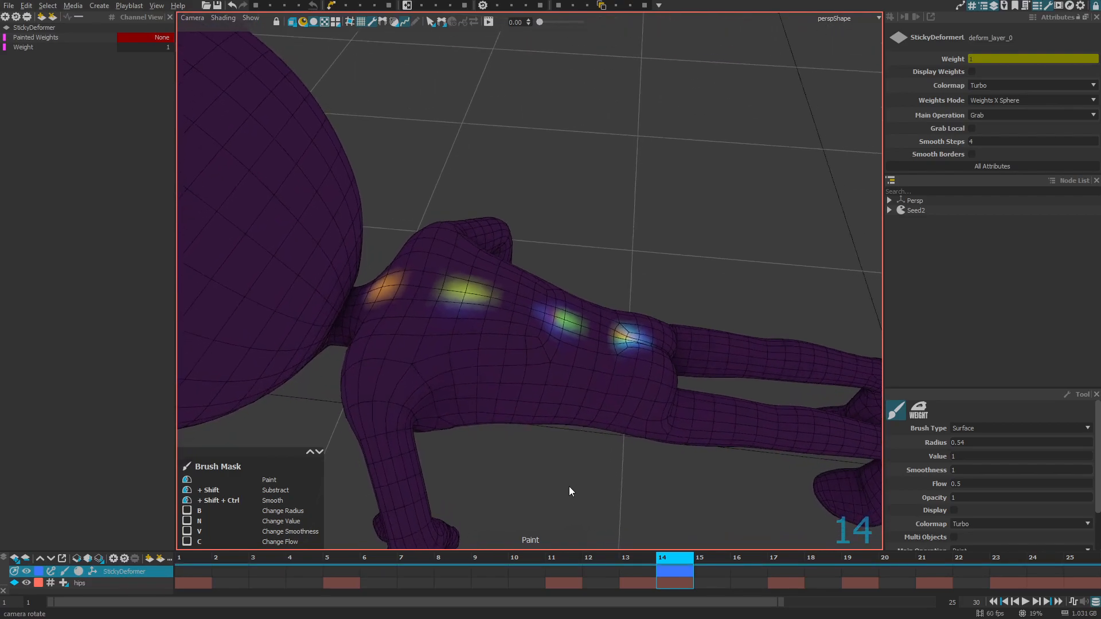
click(1029, 100)
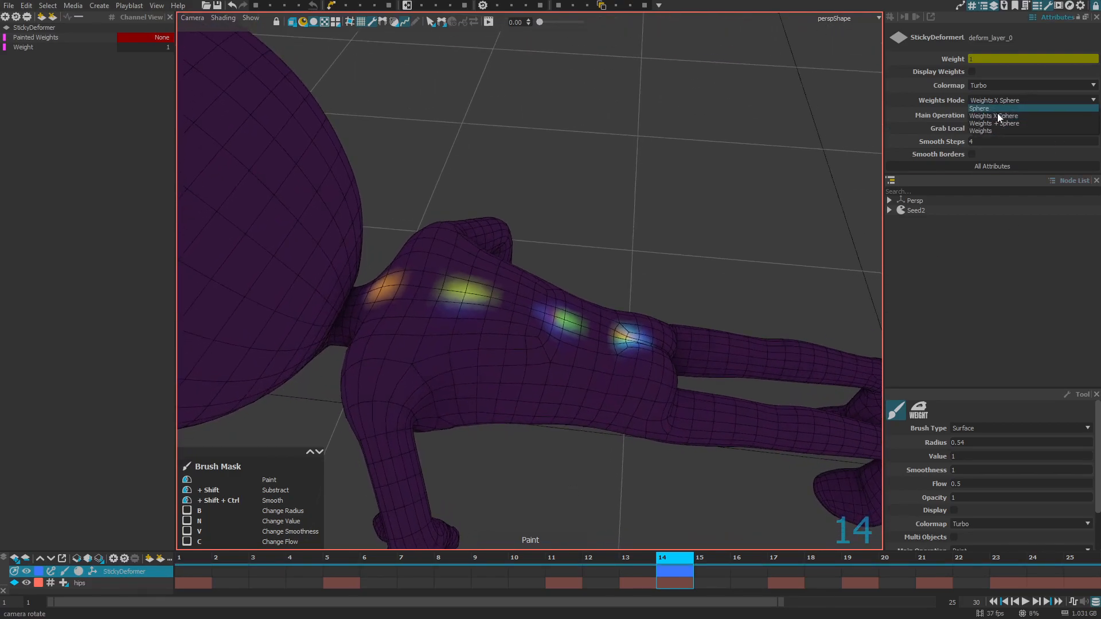
mouse_move(990, 131)
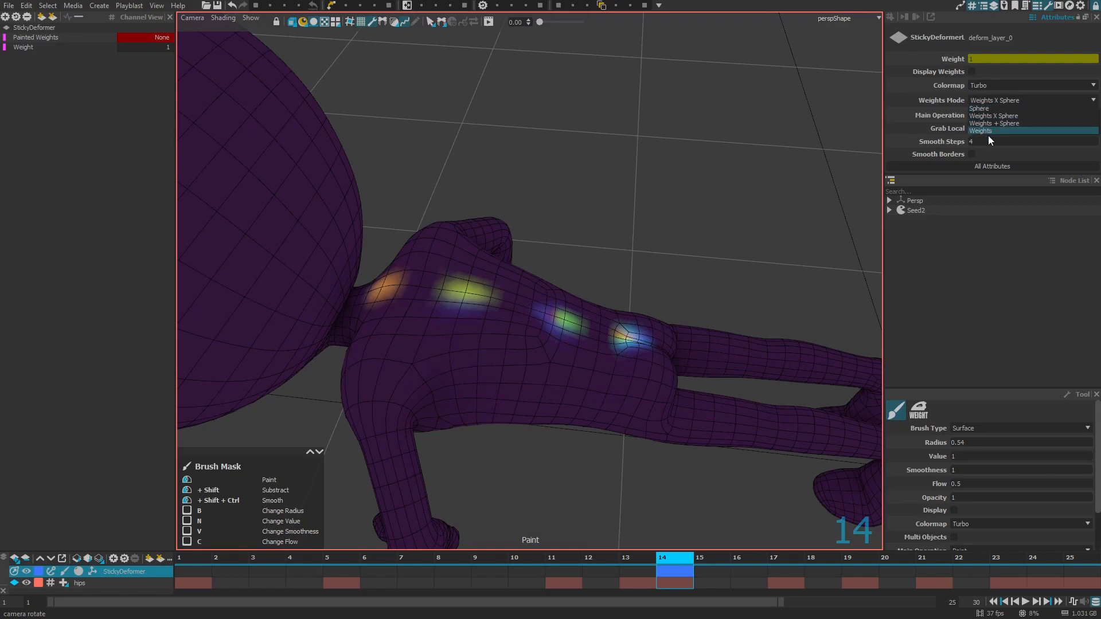
Set Weights Mode to Weights and review the back spikes at frames 19, 16, 13 and 14.
click(980, 131)
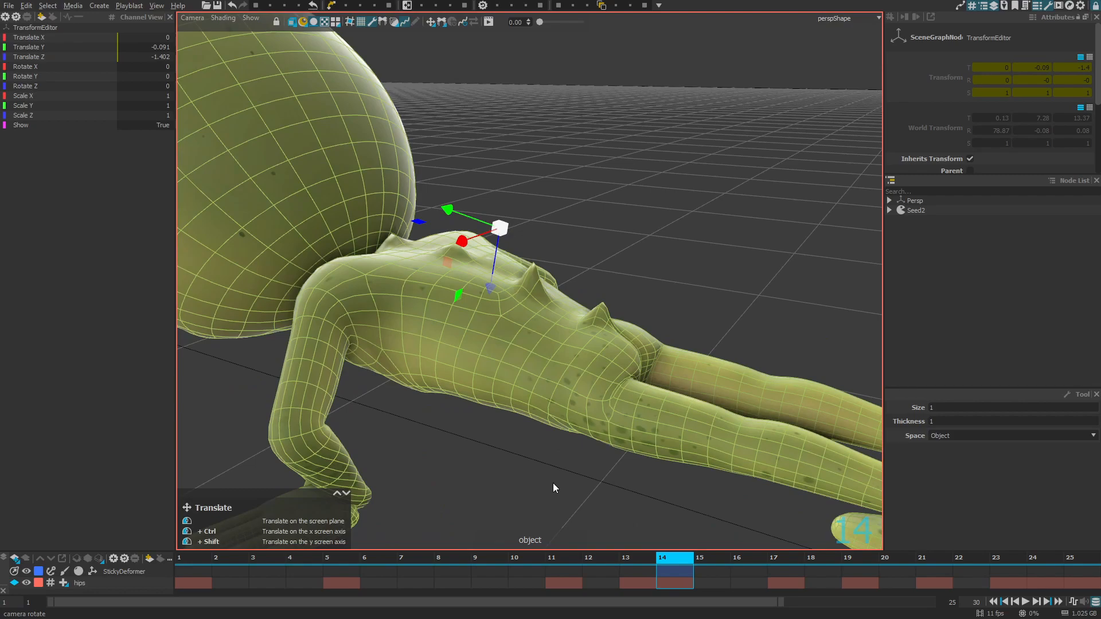
click(498, 330)
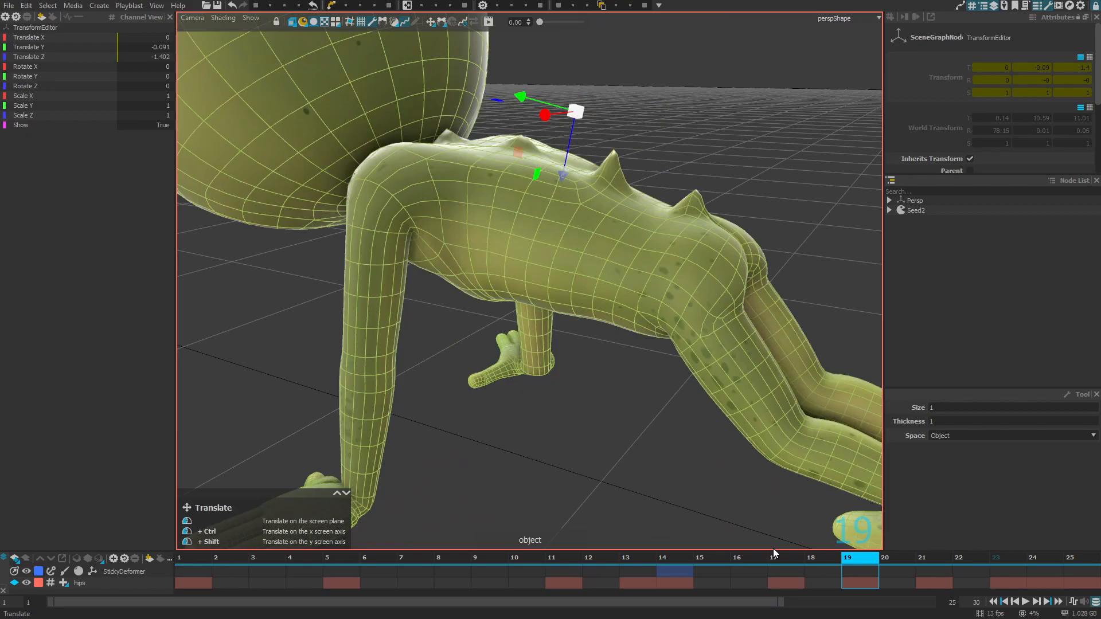
click(749, 570)
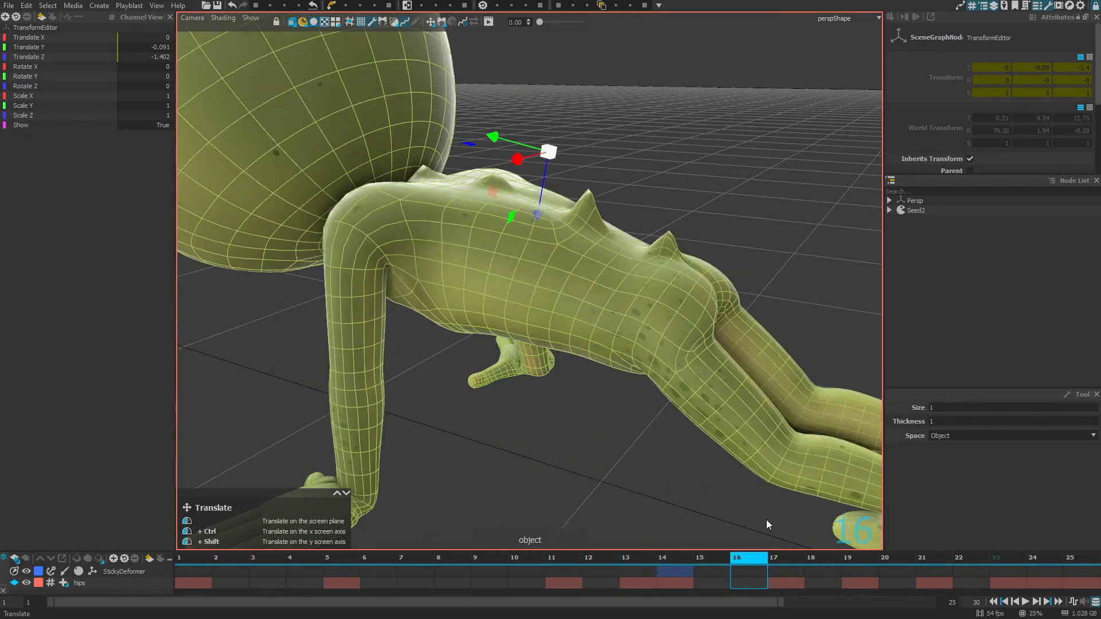
click(637, 569)
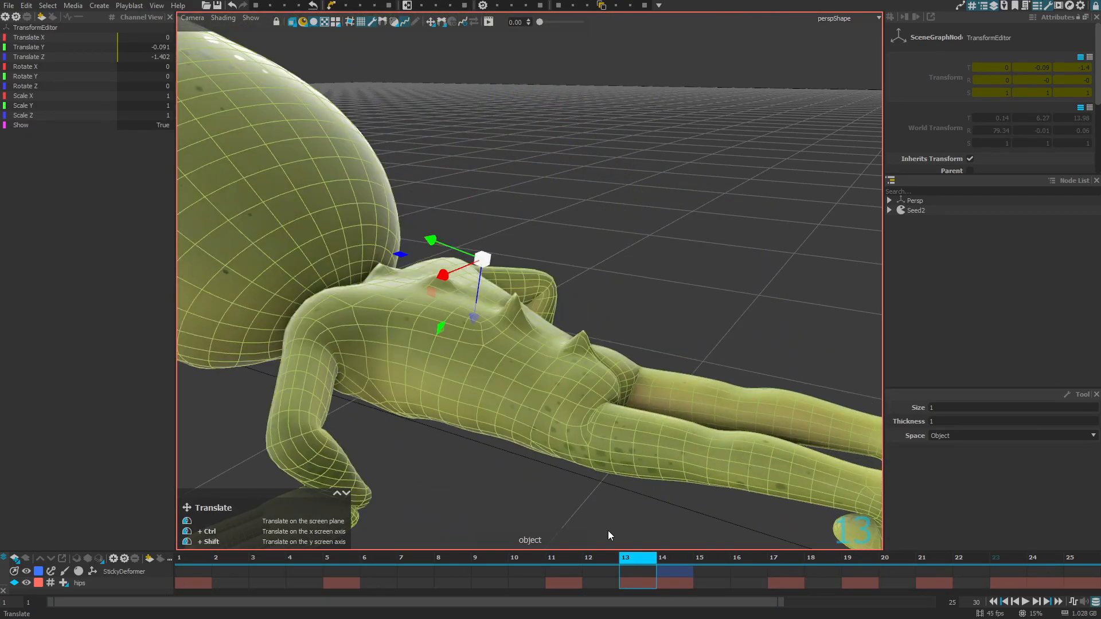
click(660, 565)
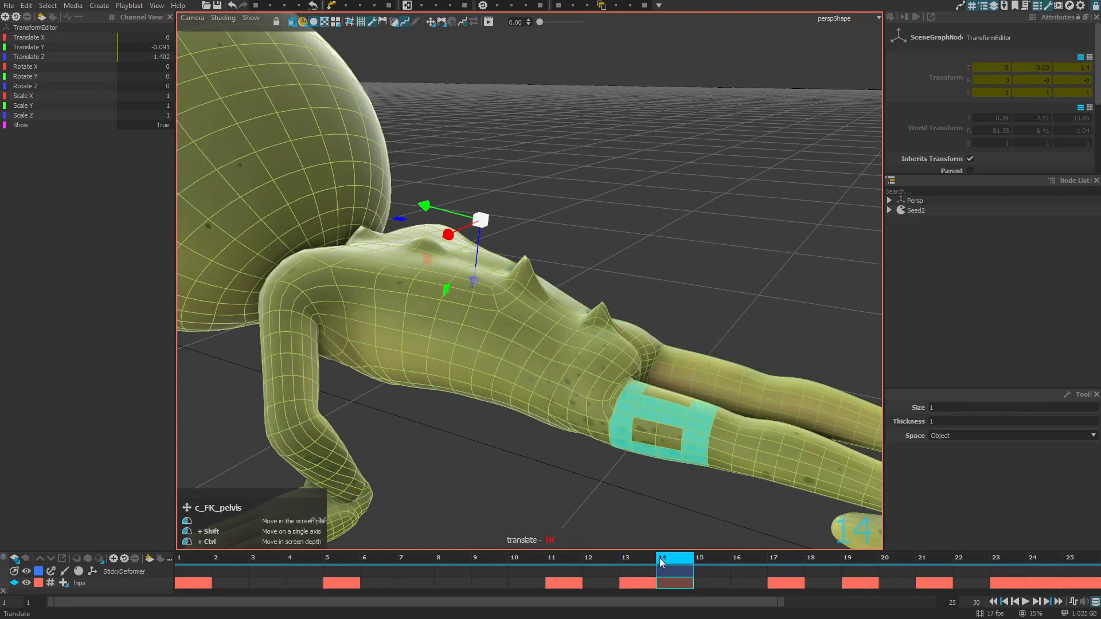
click(565, 500)
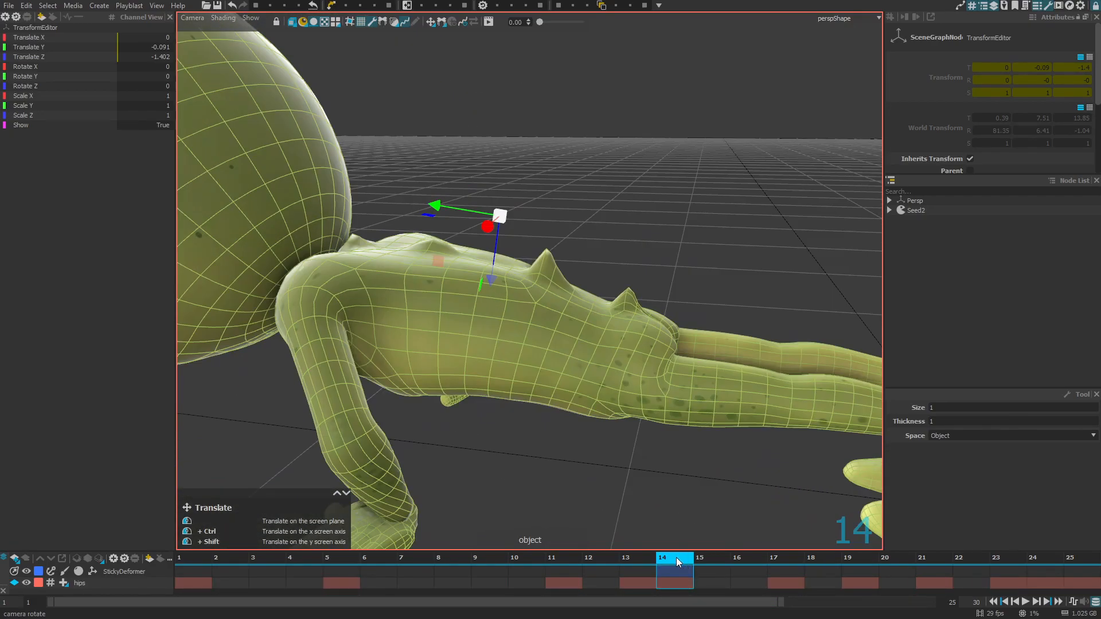
click(378, 567)
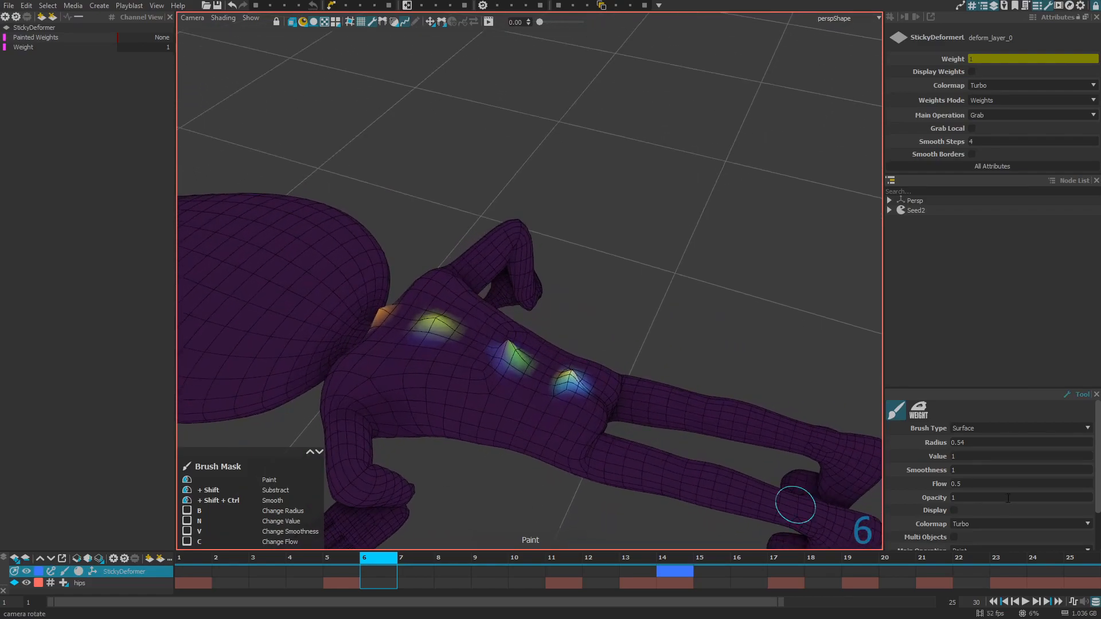
mouse_move(570, 506)
text(1)
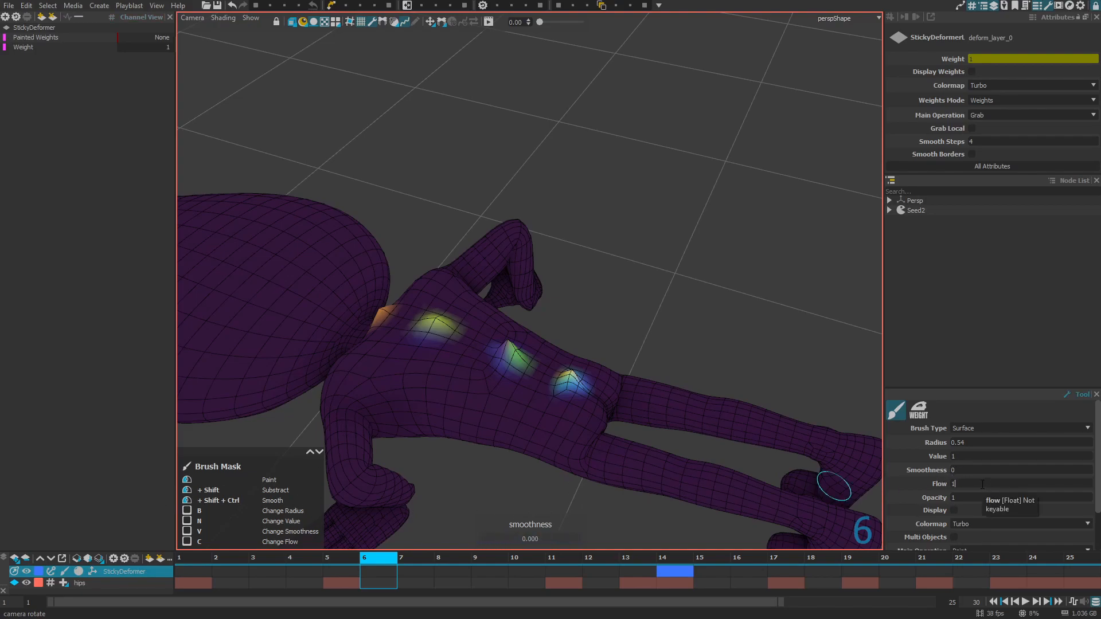
mouse_move(573, 394)
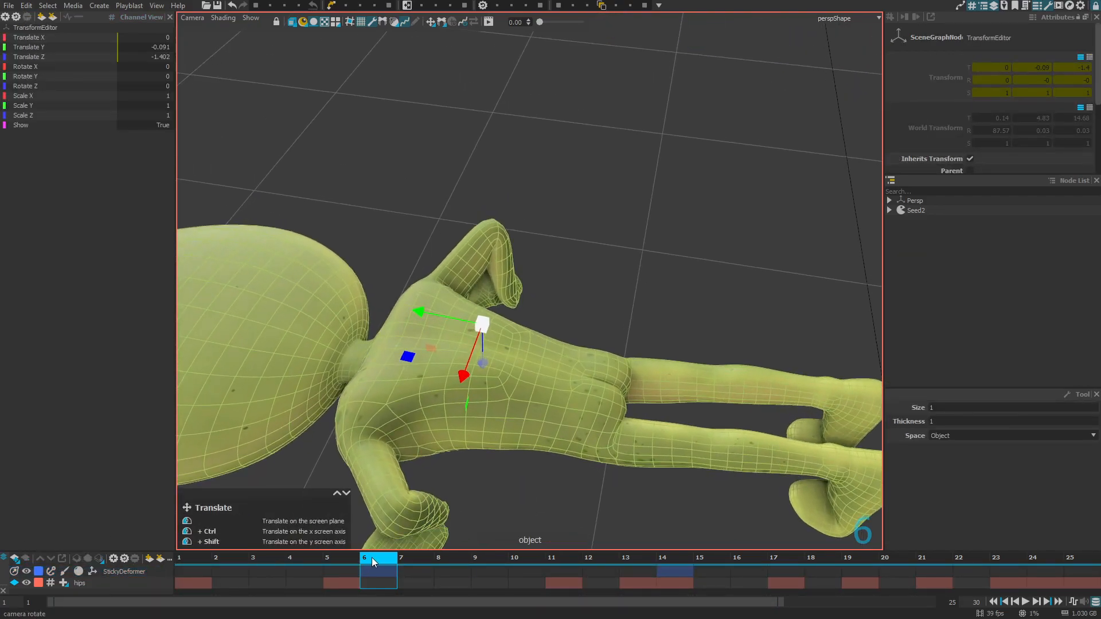
View the back spikes at frame 14, then select the StickyDeformer layer.
click(711, 561)
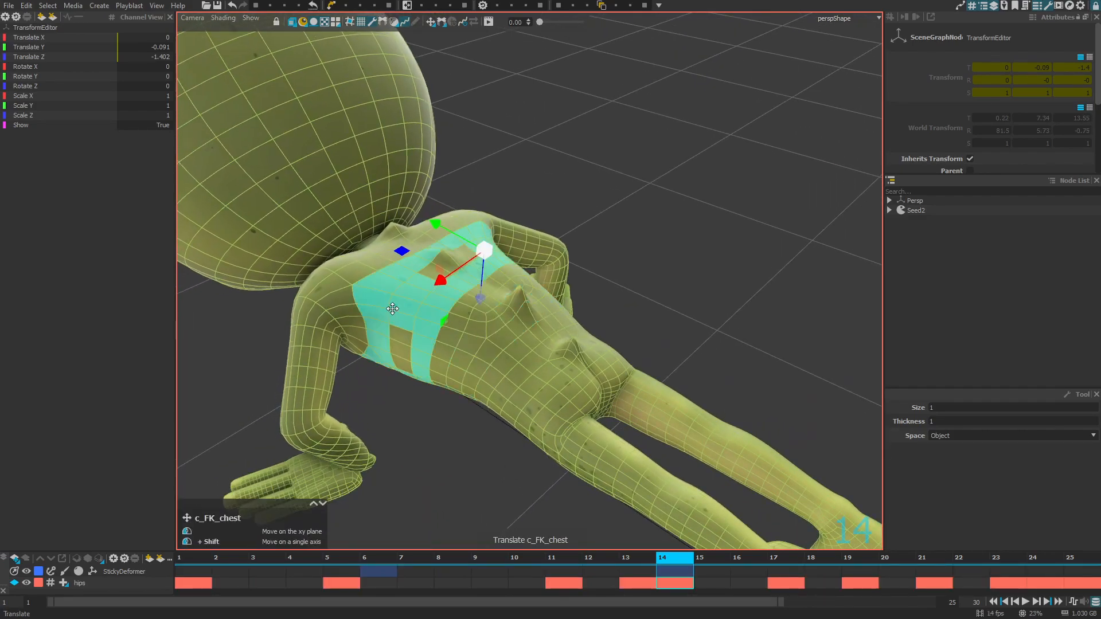
click(512, 365)
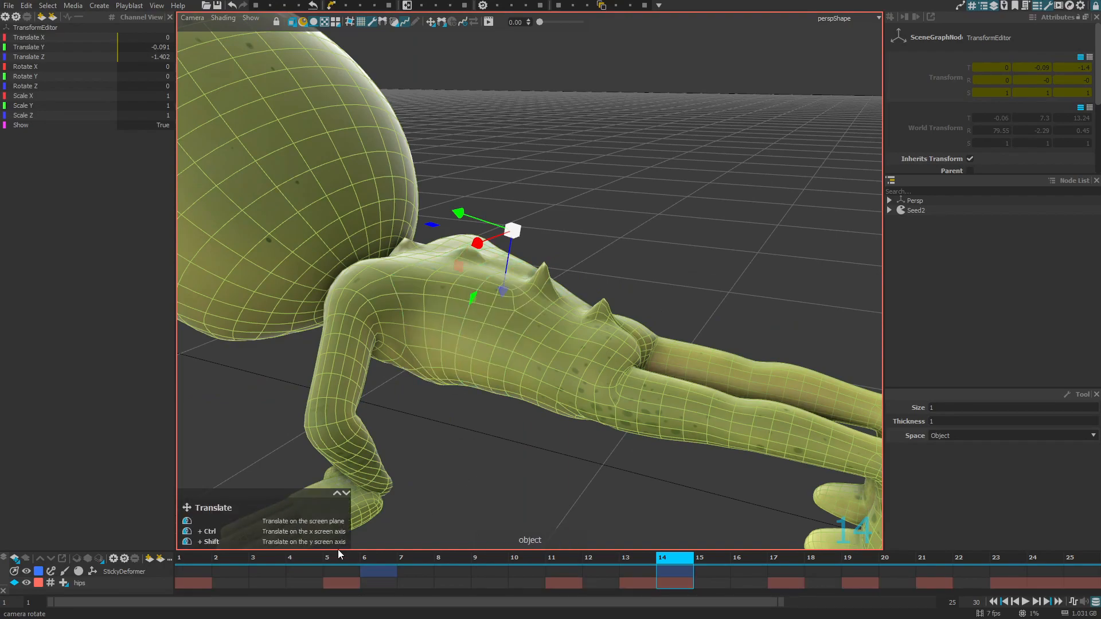
mouse_move(575, 443)
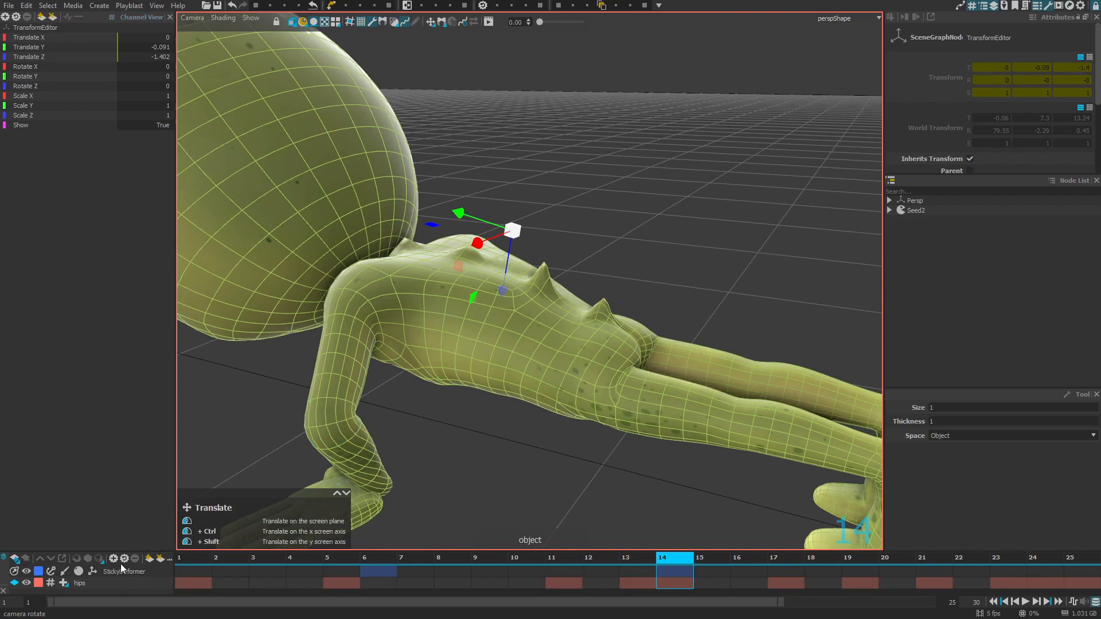
click(124, 571)
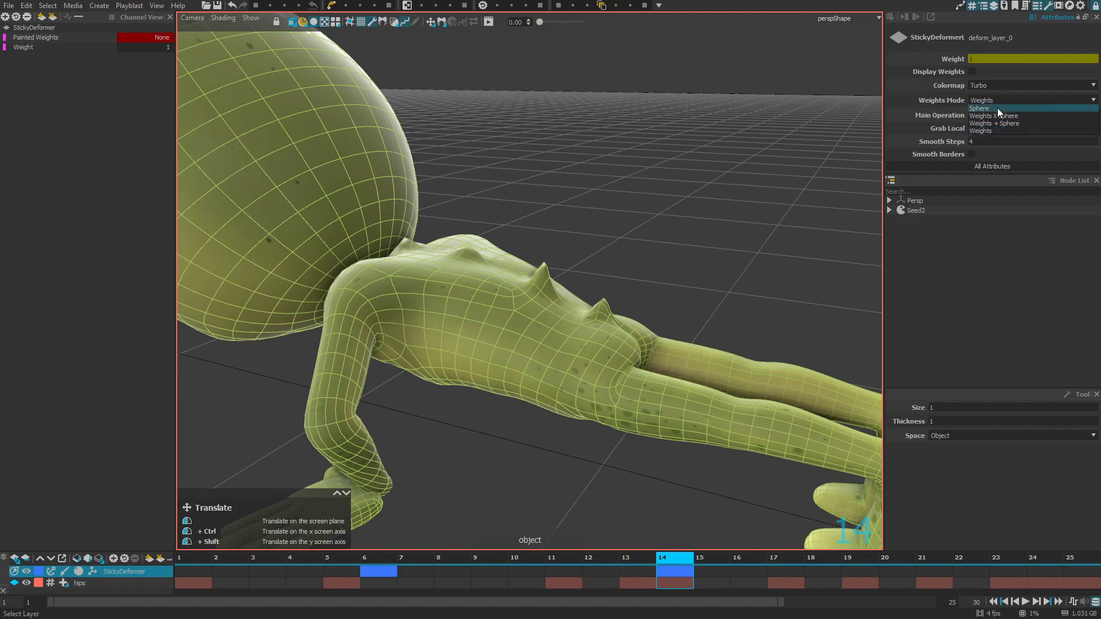
Set Weights Mode to Sphere and select the WeightsSphere on the lower back.
click(978, 108)
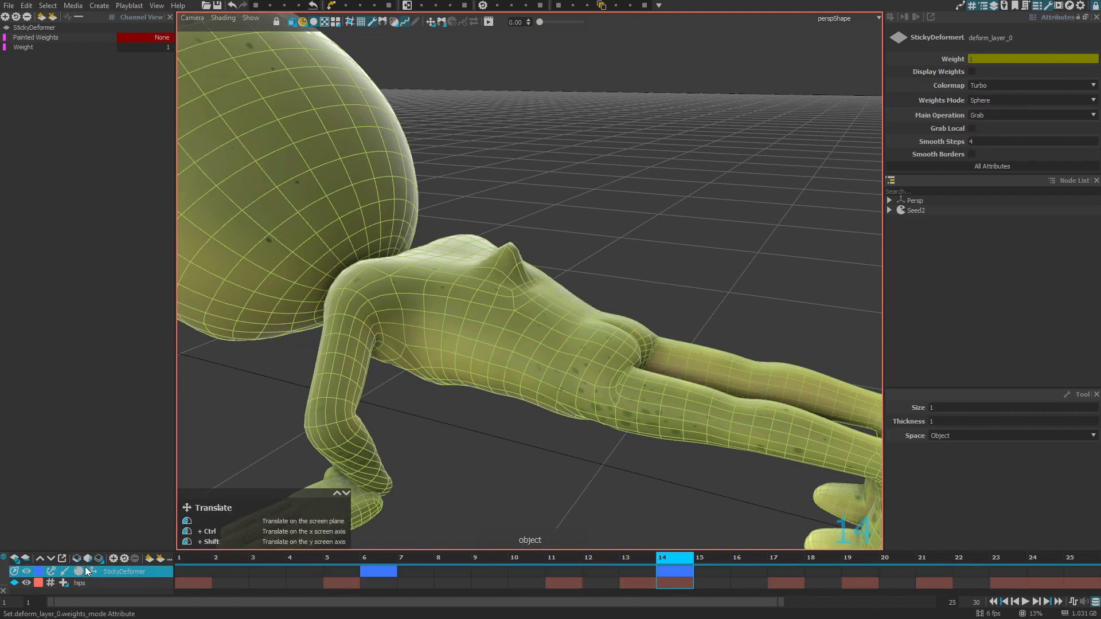
click(502, 263)
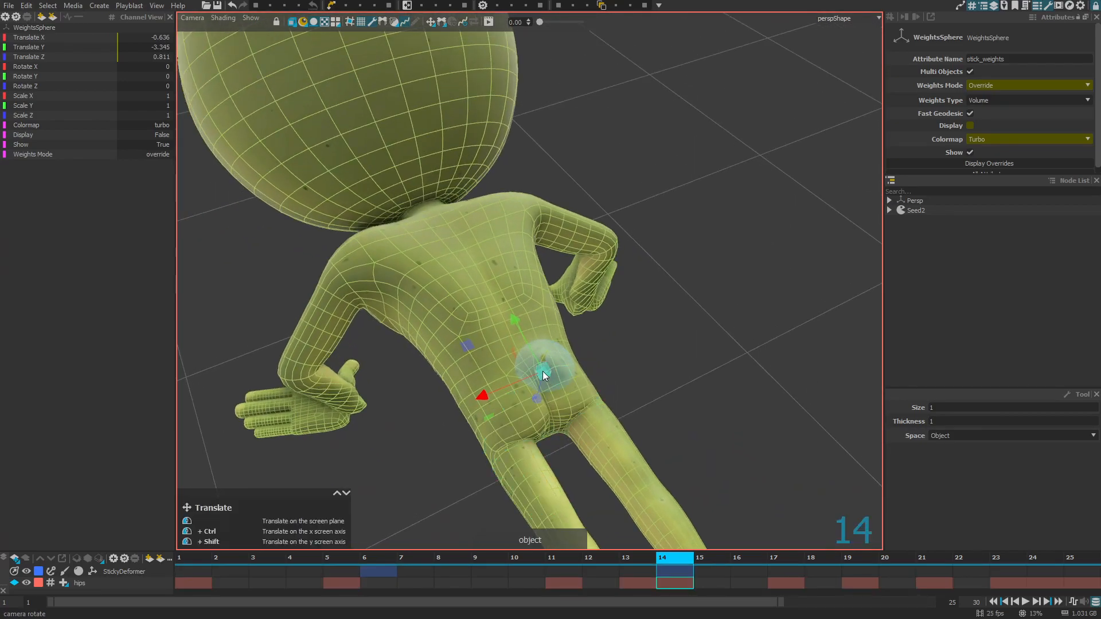
Key the weights sphere at frames 4 and 17, checking its position at frames 16, 14 and 11.
click(377, 569)
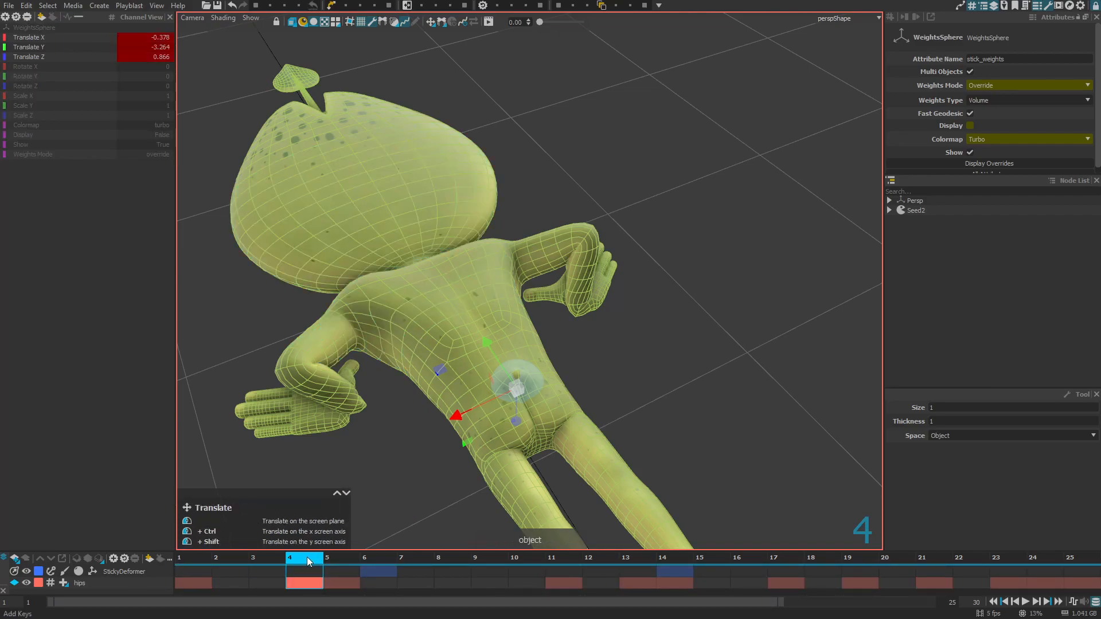
click(784, 570)
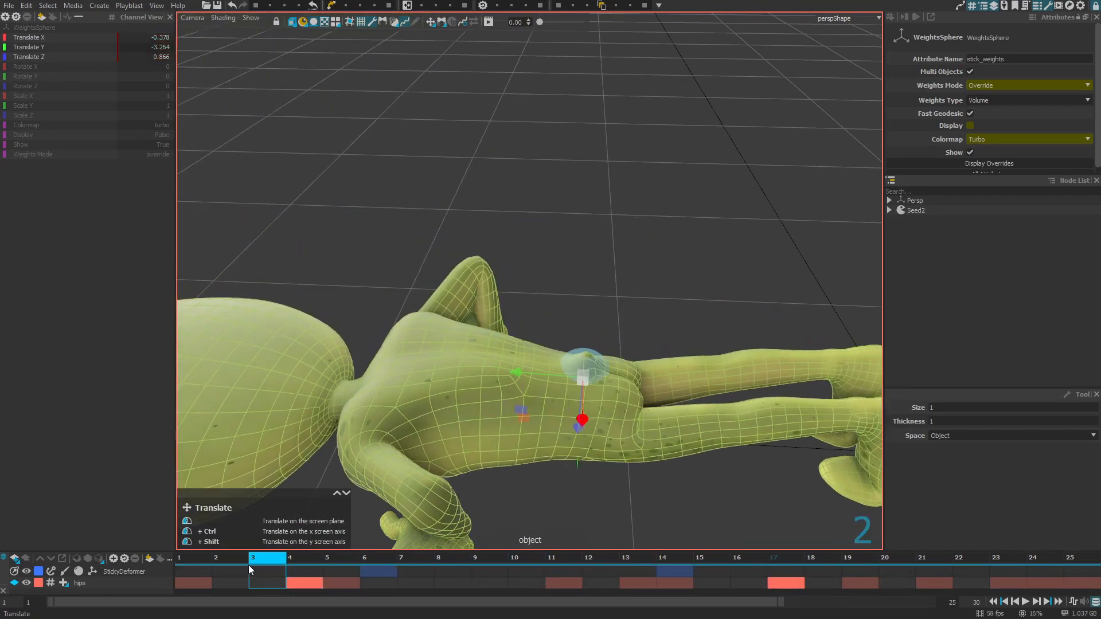
click(736, 569)
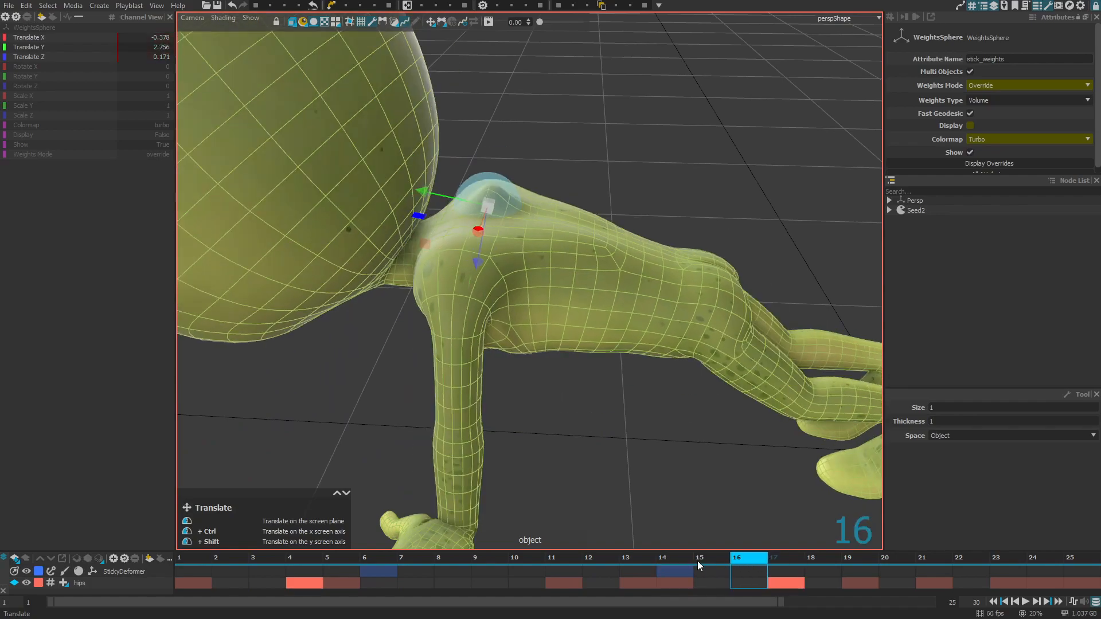
click(675, 569)
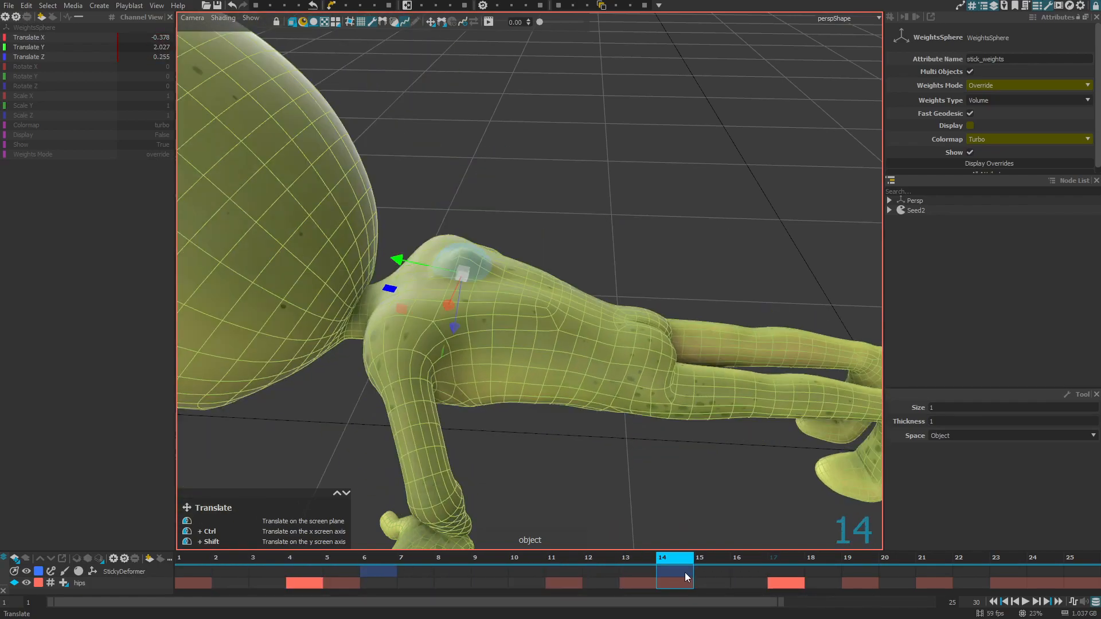
click(785, 570)
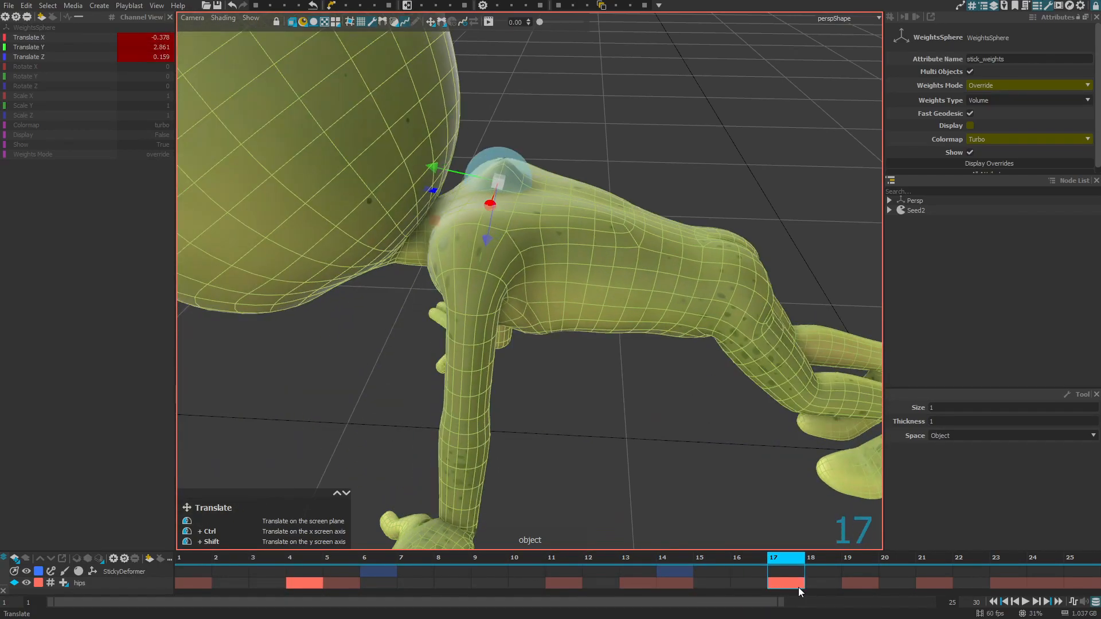
click(563, 565)
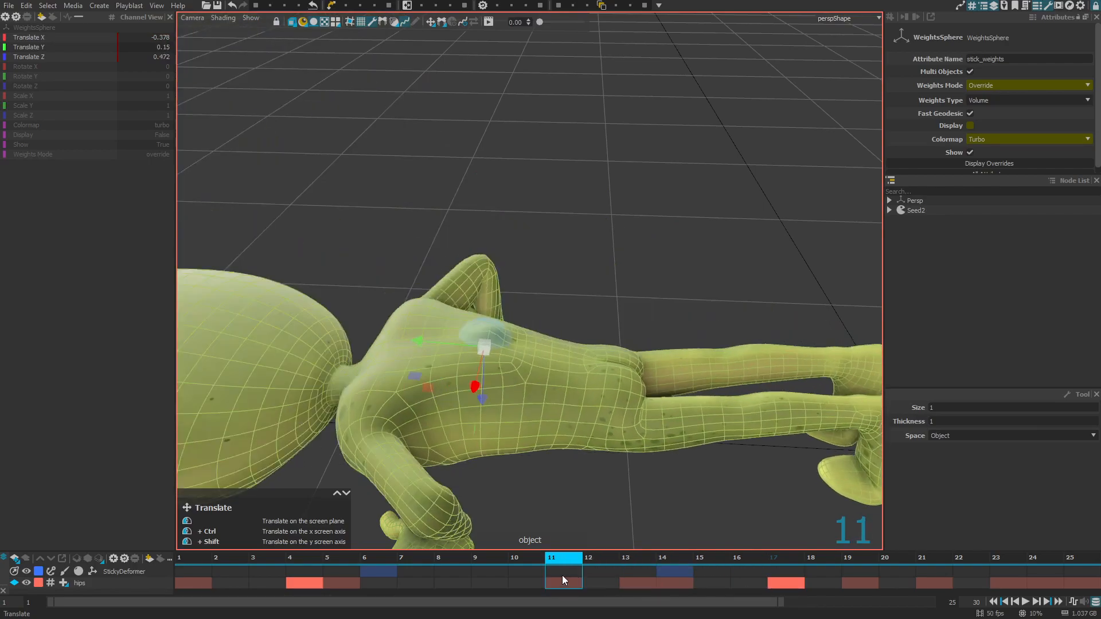
click(303, 562)
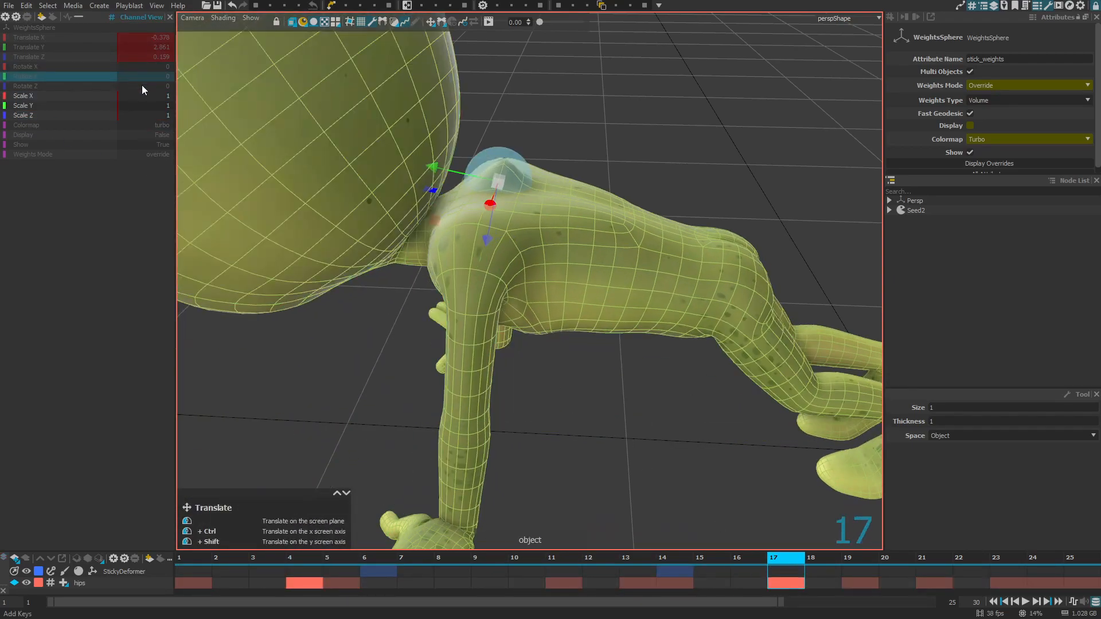
Scale the weights sphere to 2.5 at frame 17, then select the StickyDeformer layer.
key(e)
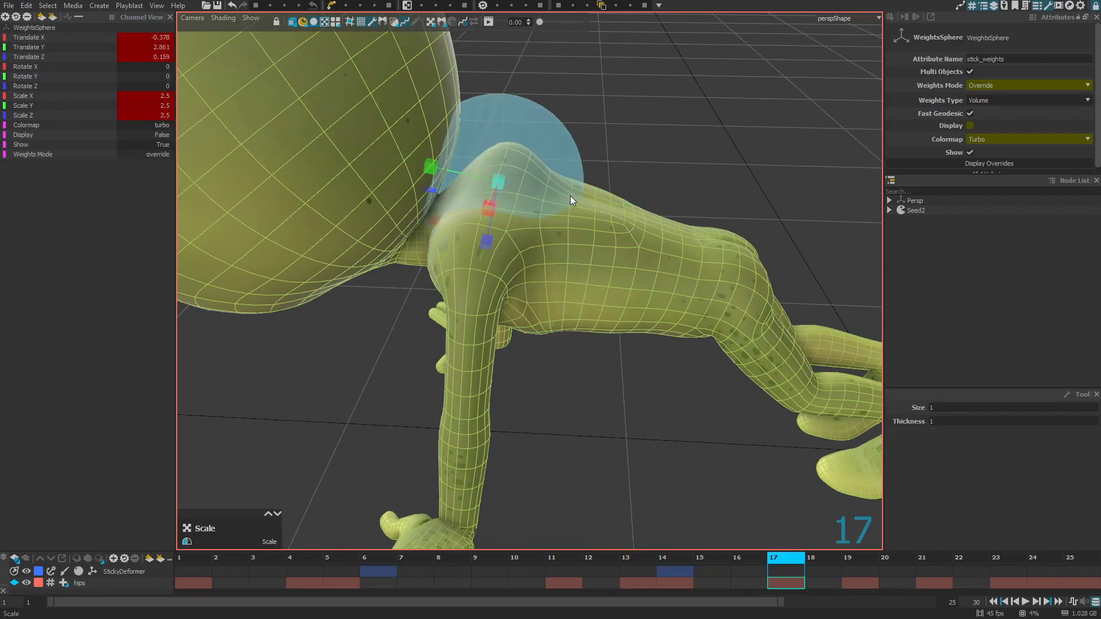
click(453, 556)
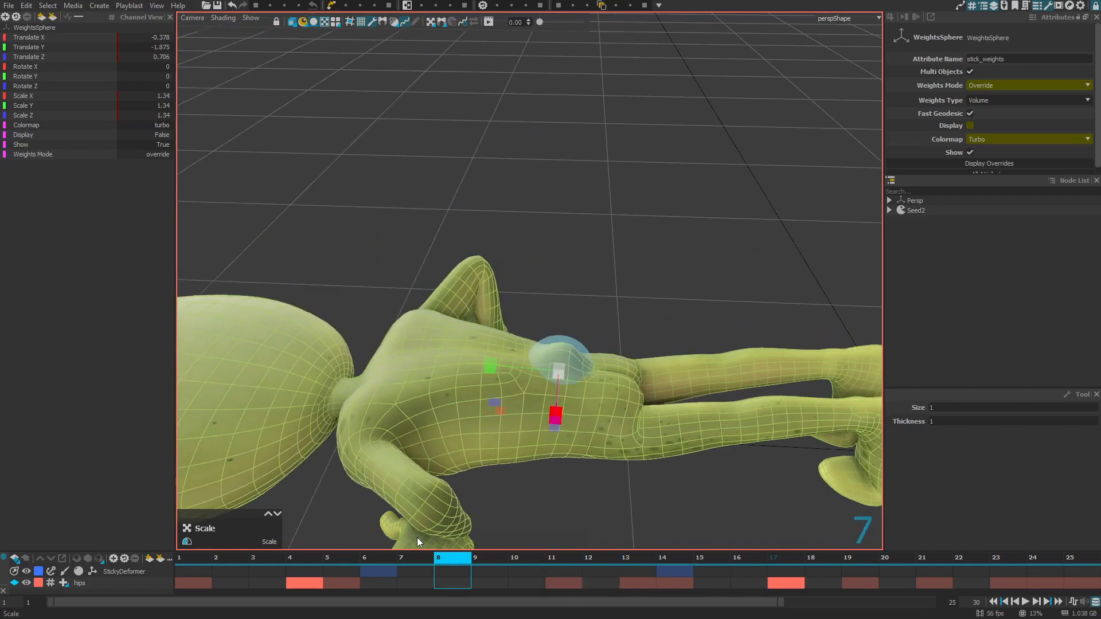
click(711, 557)
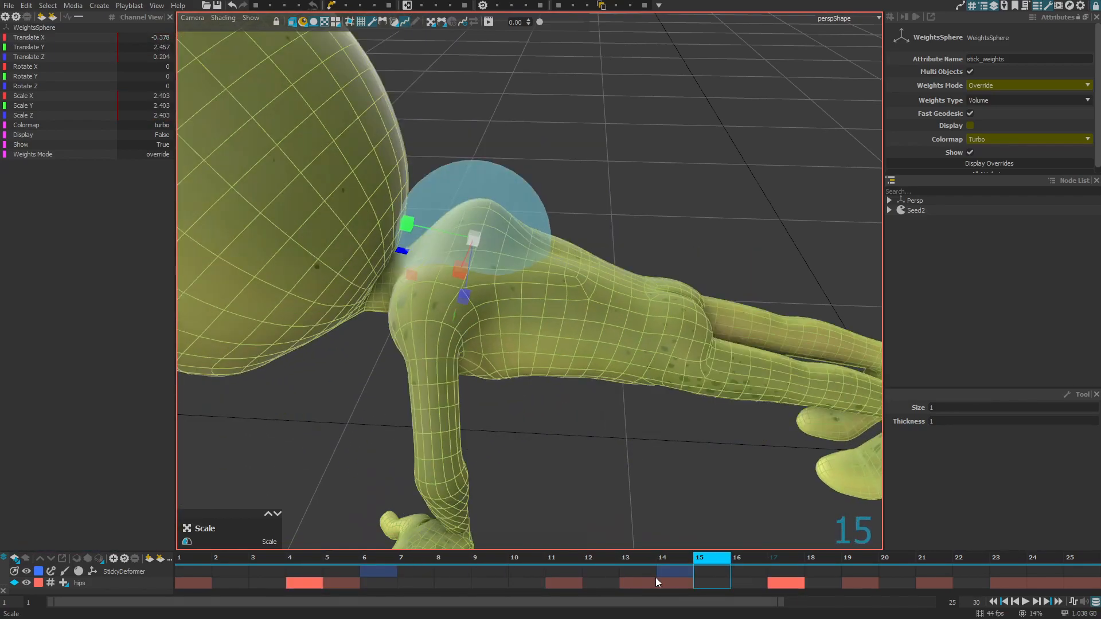
click(525, 557)
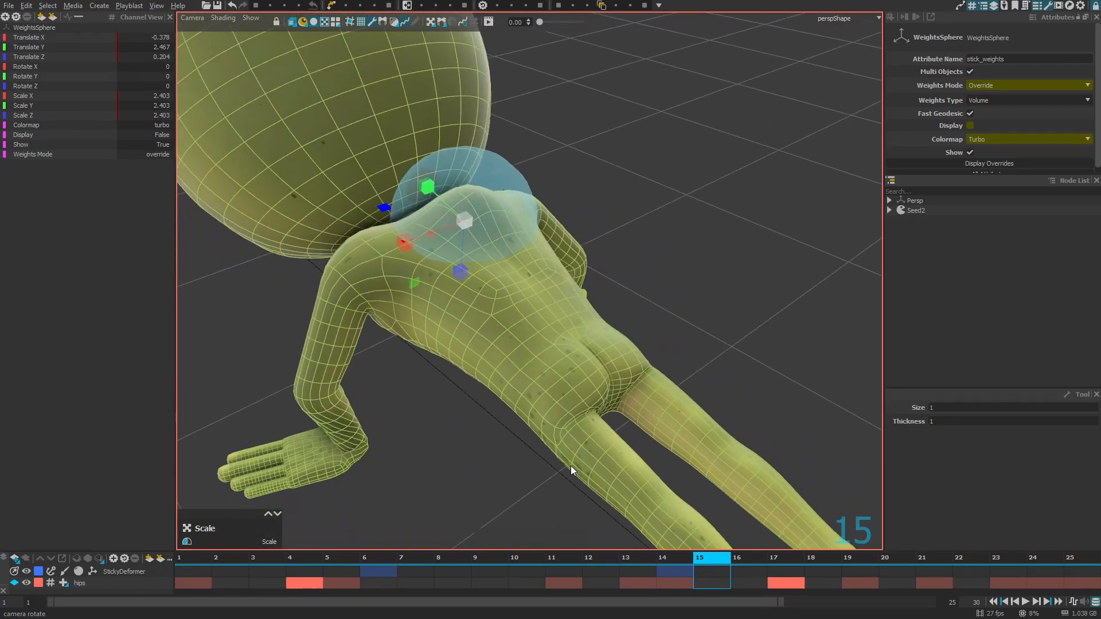
click(575, 293)
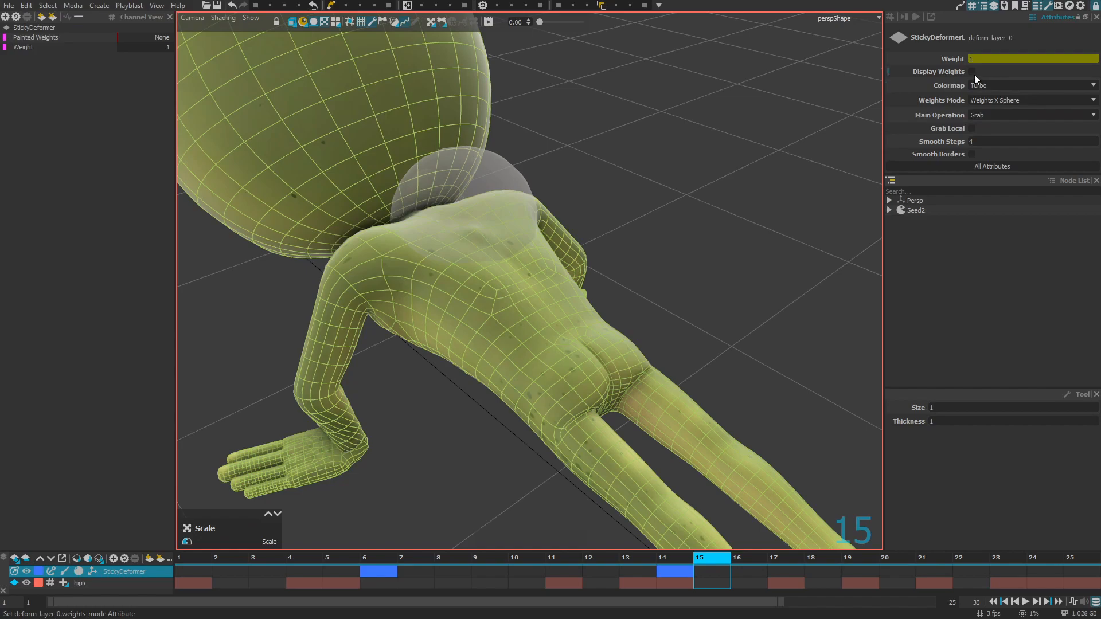
Turn on Display Weights and compare Sphere and Weights modes at frames 11, 14 and 12.
click(972, 71)
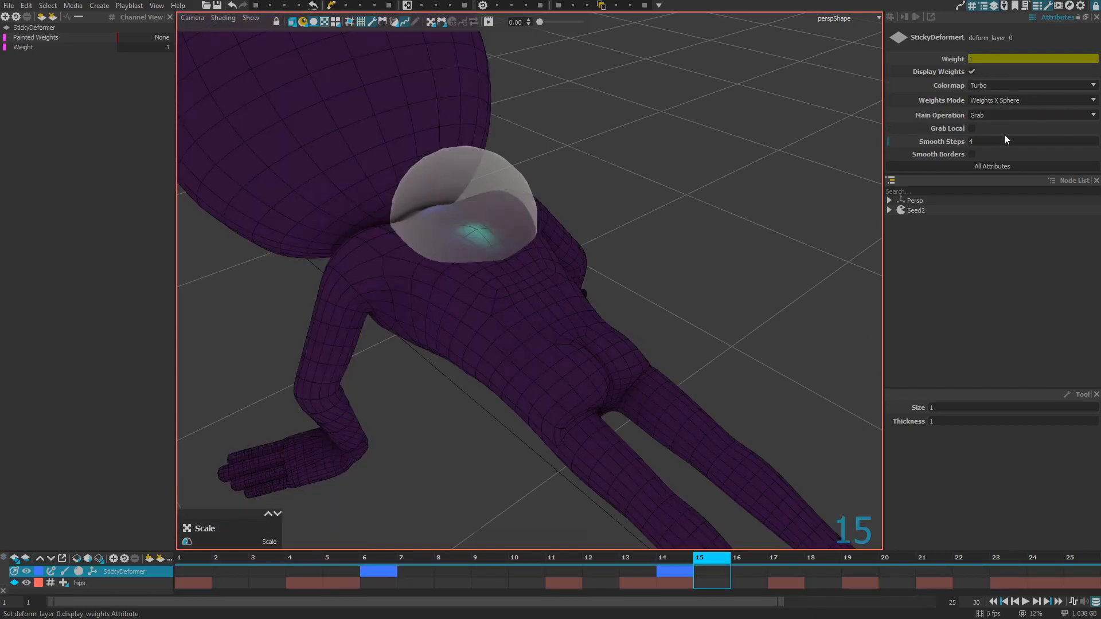
click(1029, 99)
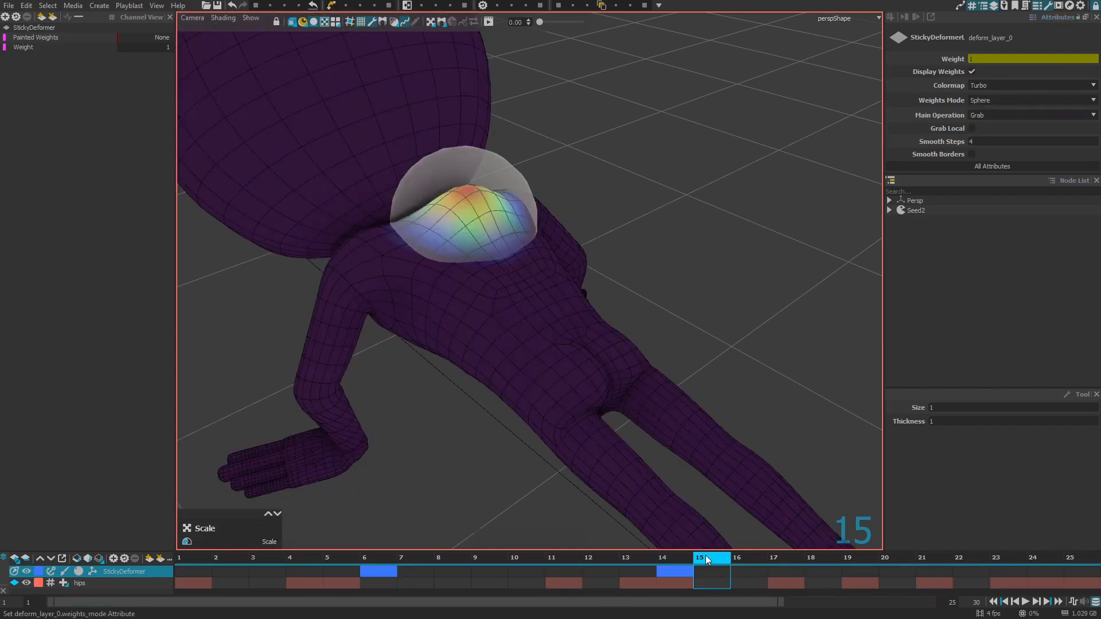
click(563, 570)
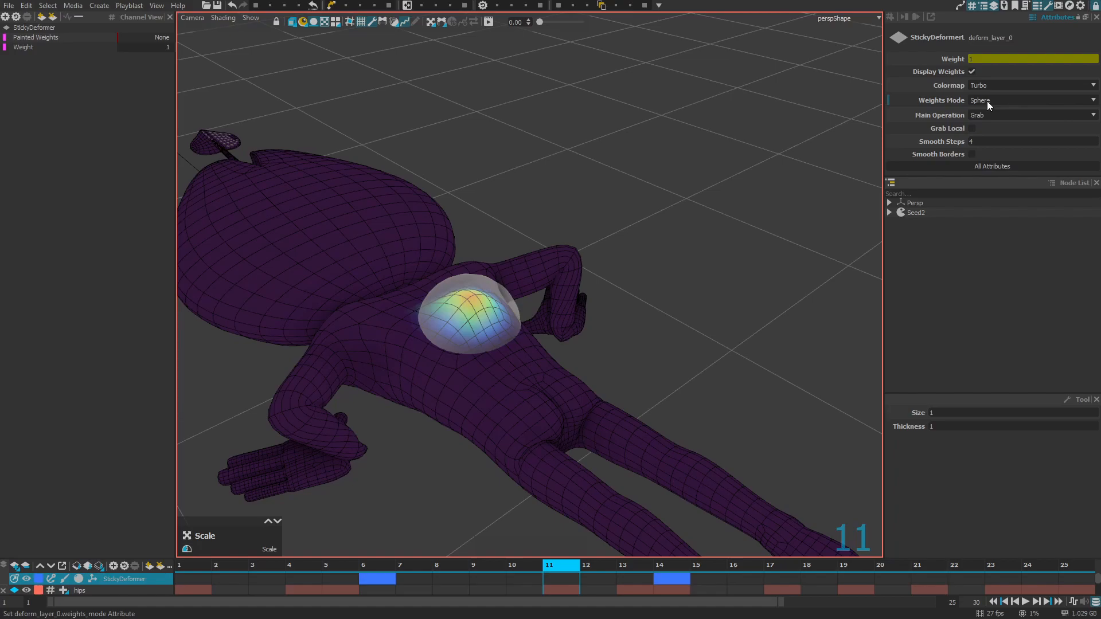
click(744, 564)
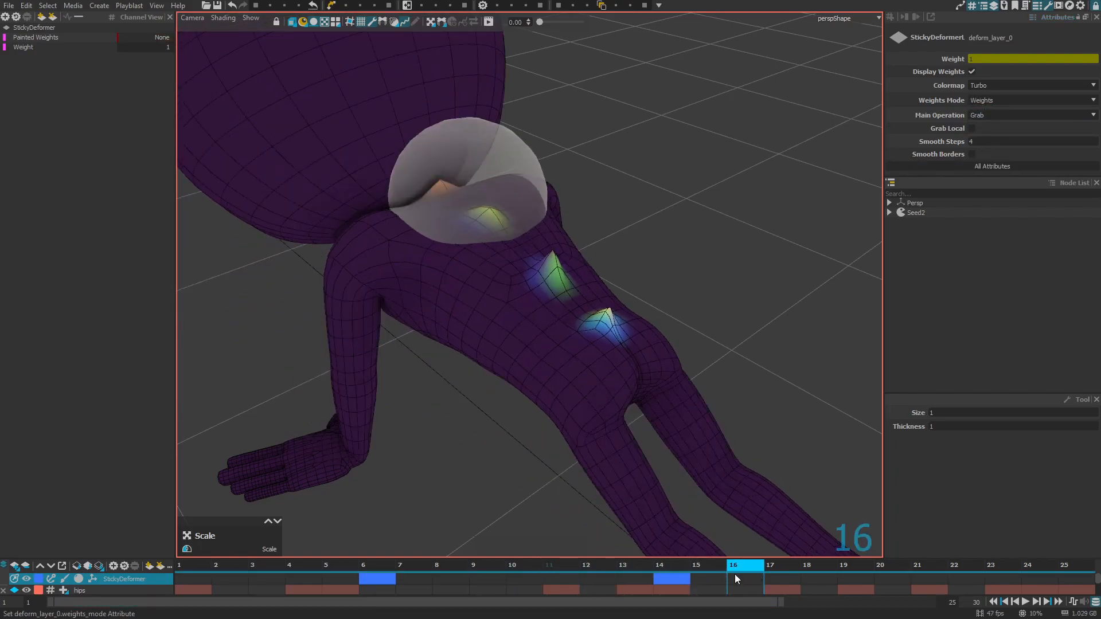
click(634, 564)
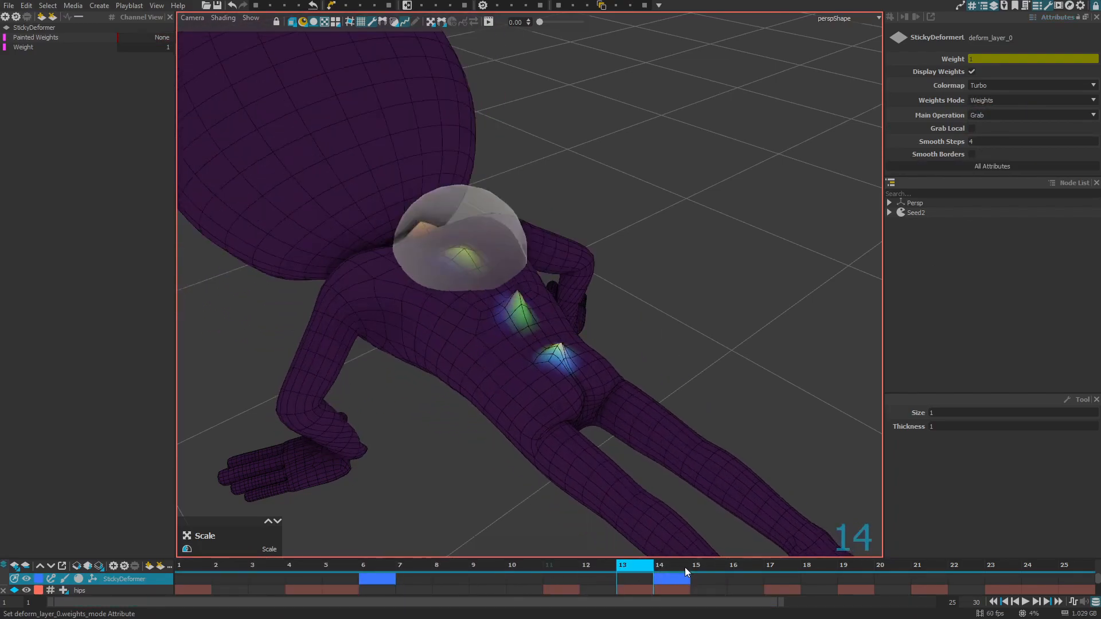
click(596, 564)
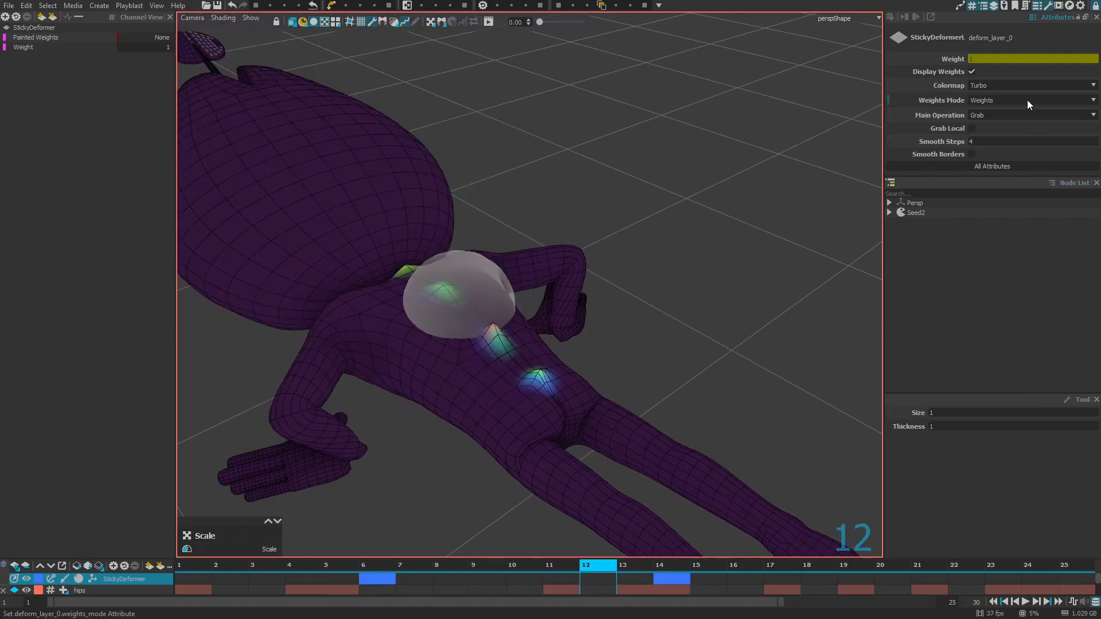
Set Weights Mode to Weights X Sphere and scrub frames 4, 8, 6 and 16.
click(1029, 115)
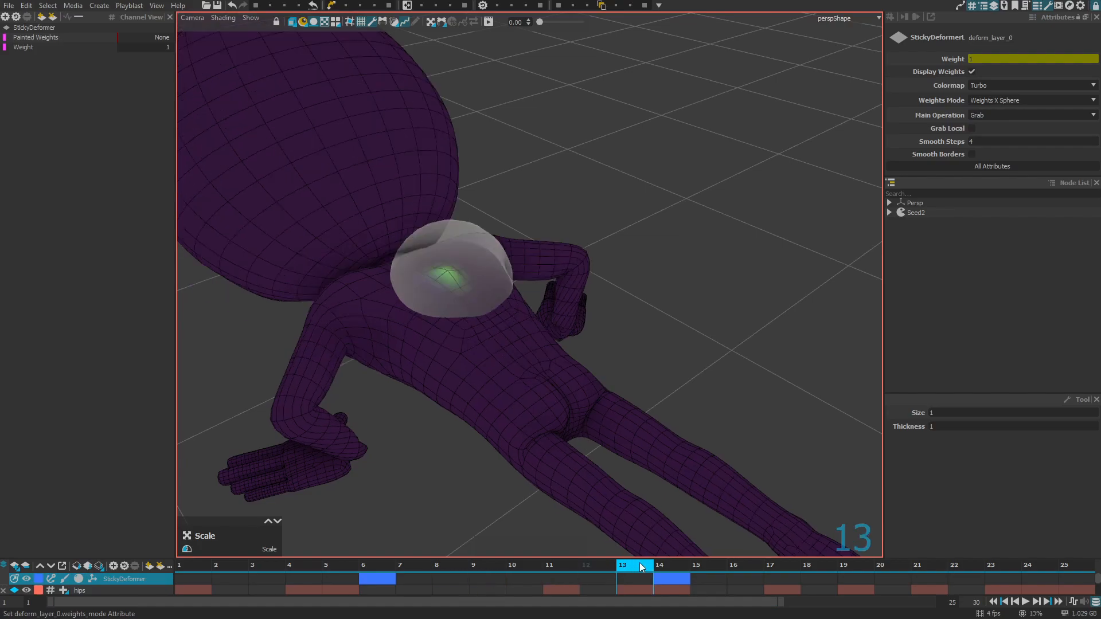
click(303, 564)
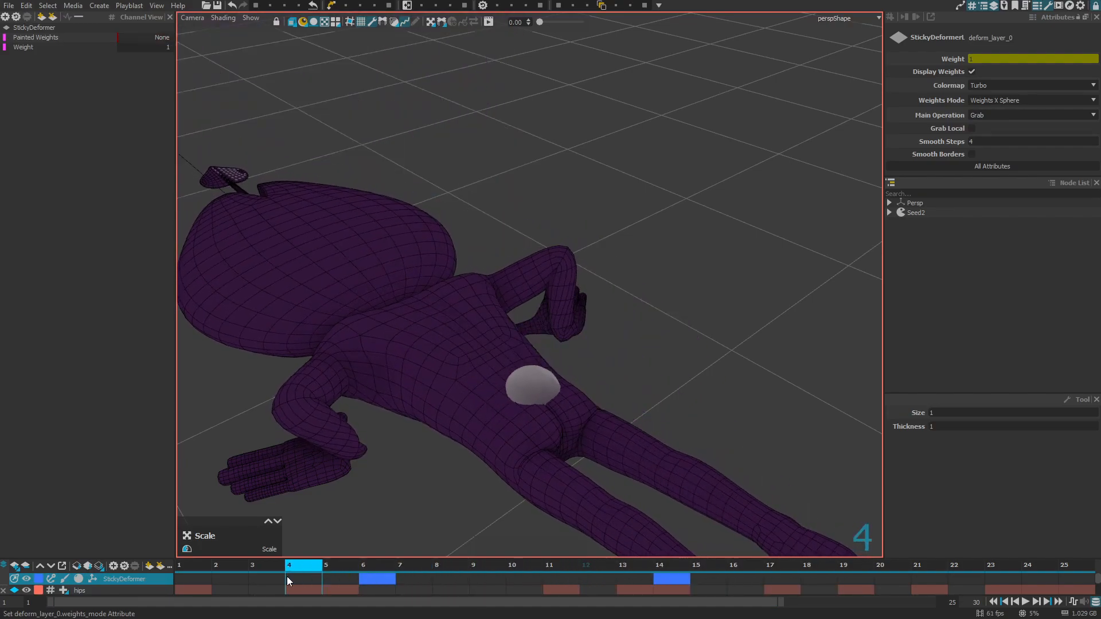
click(378, 564)
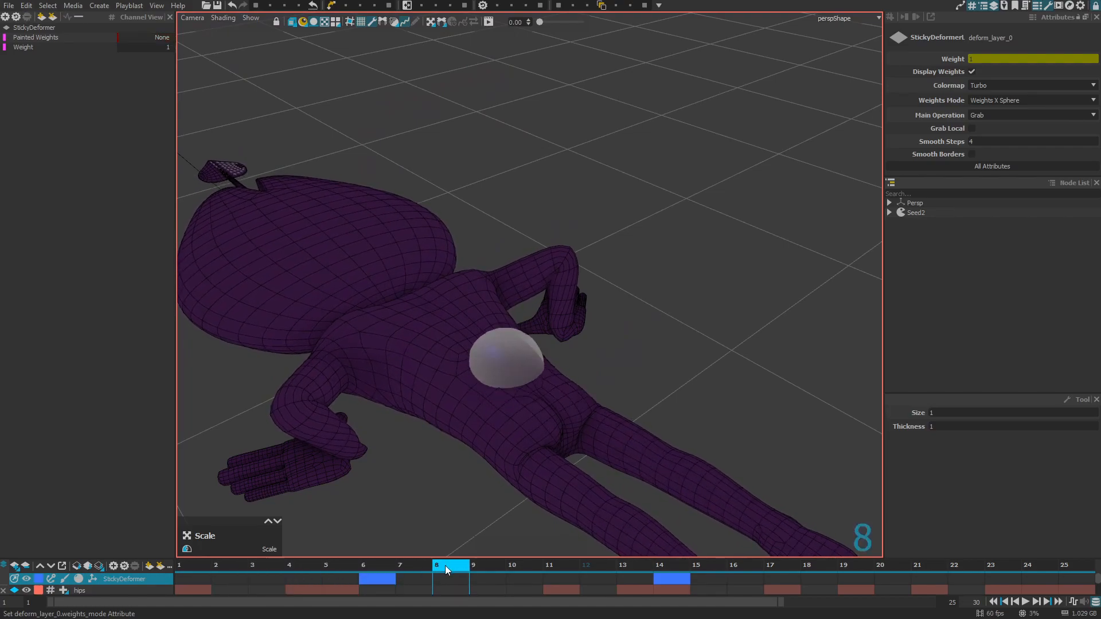
click(624, 564)
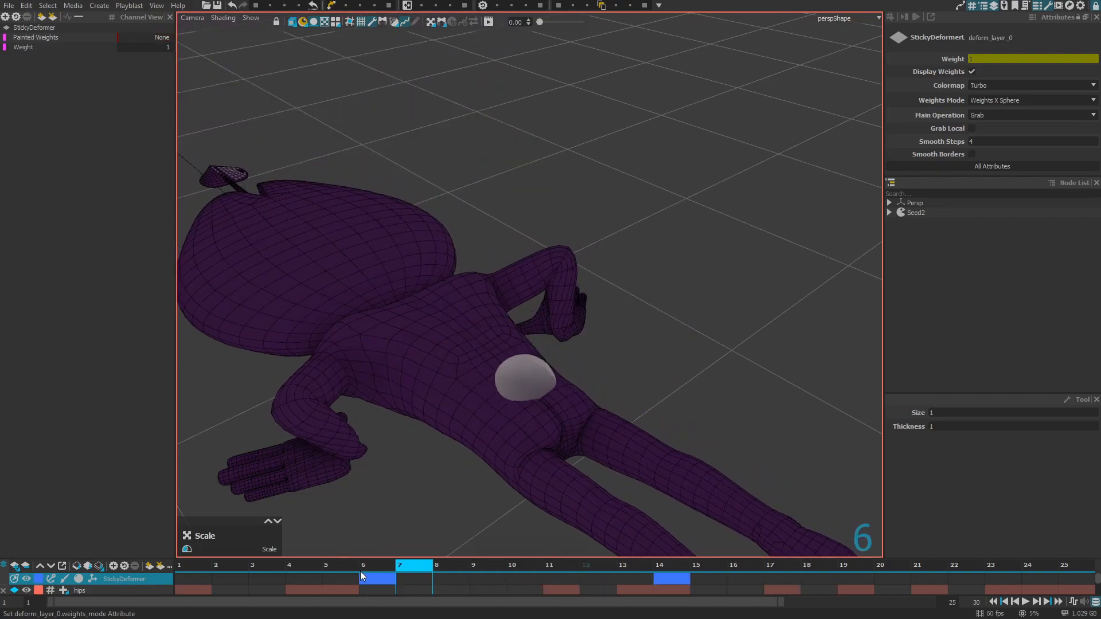
click(745, 565)
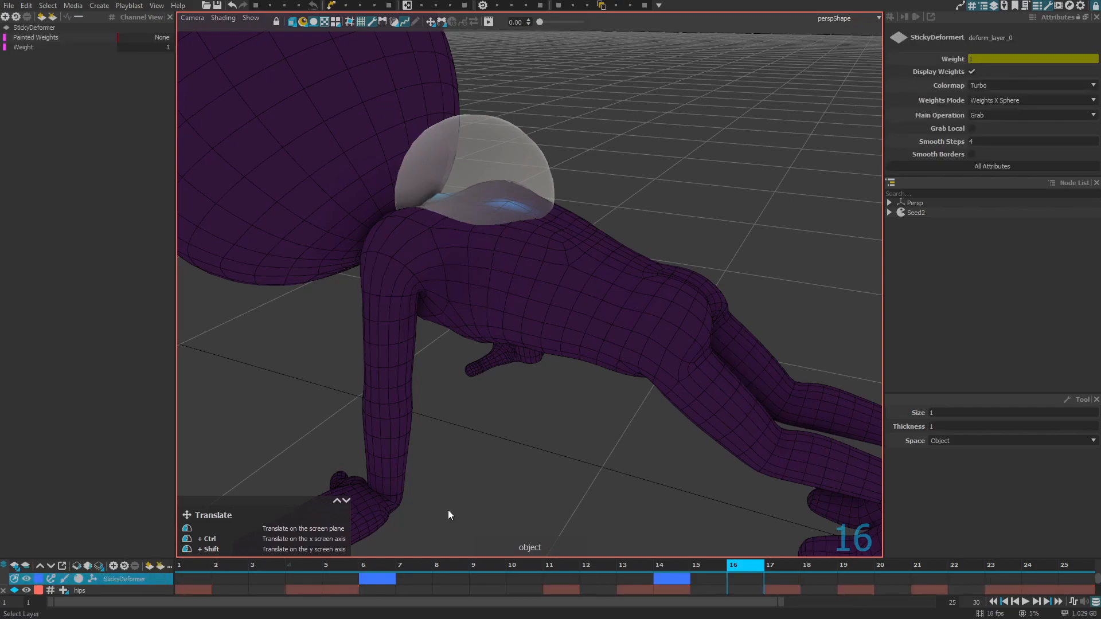
Untick Display Weights and jump to frame 15 to view the textured character.
click(972, 72)
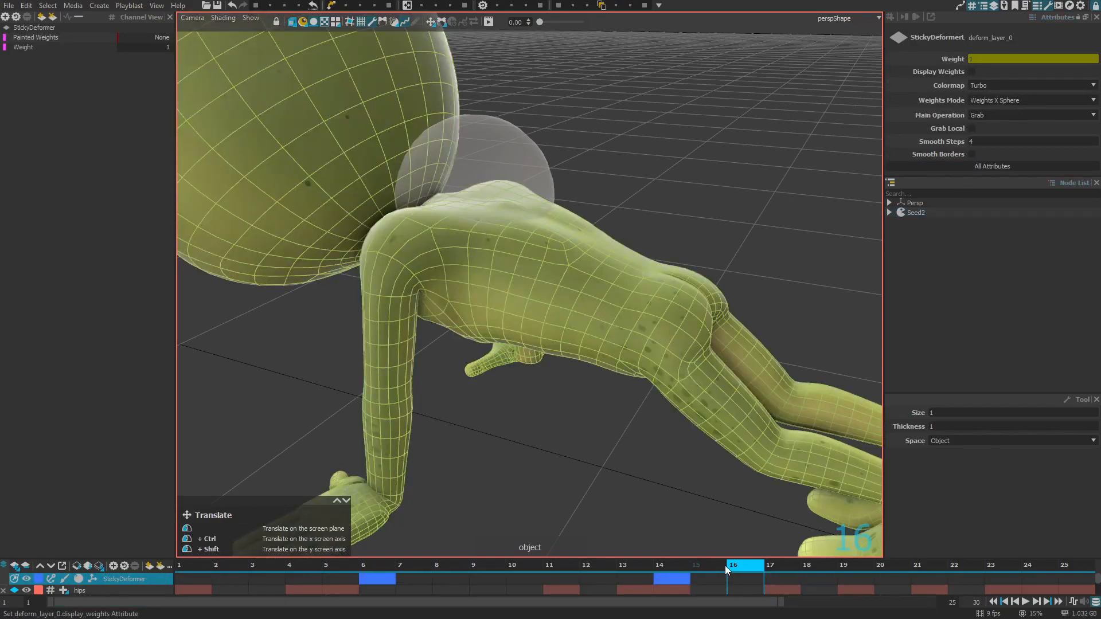
click(451, 564)
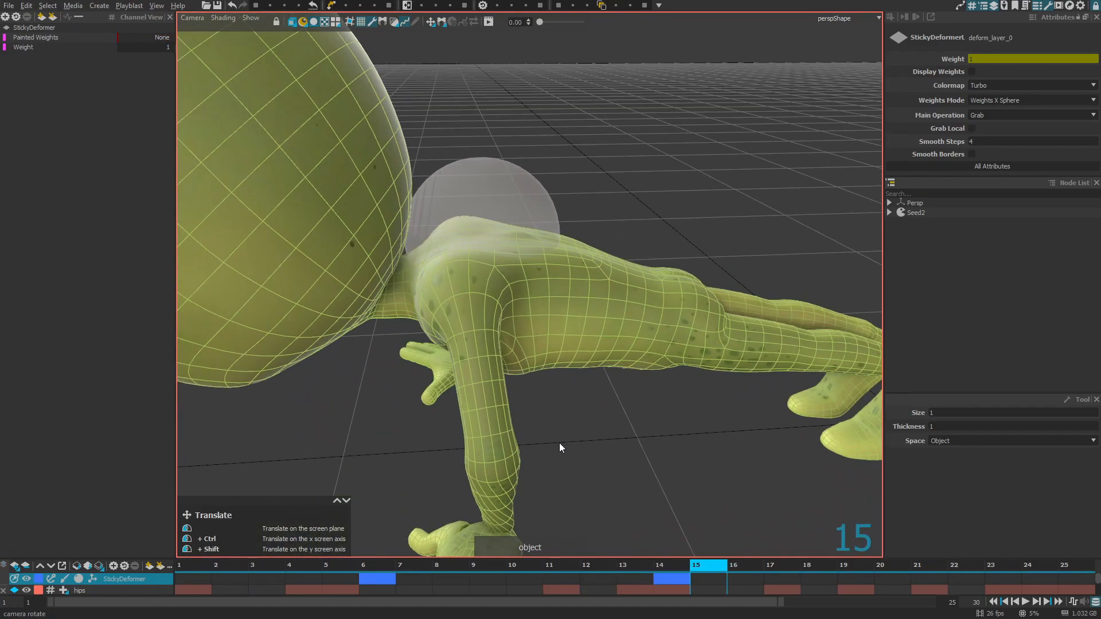
click(1025, 115)
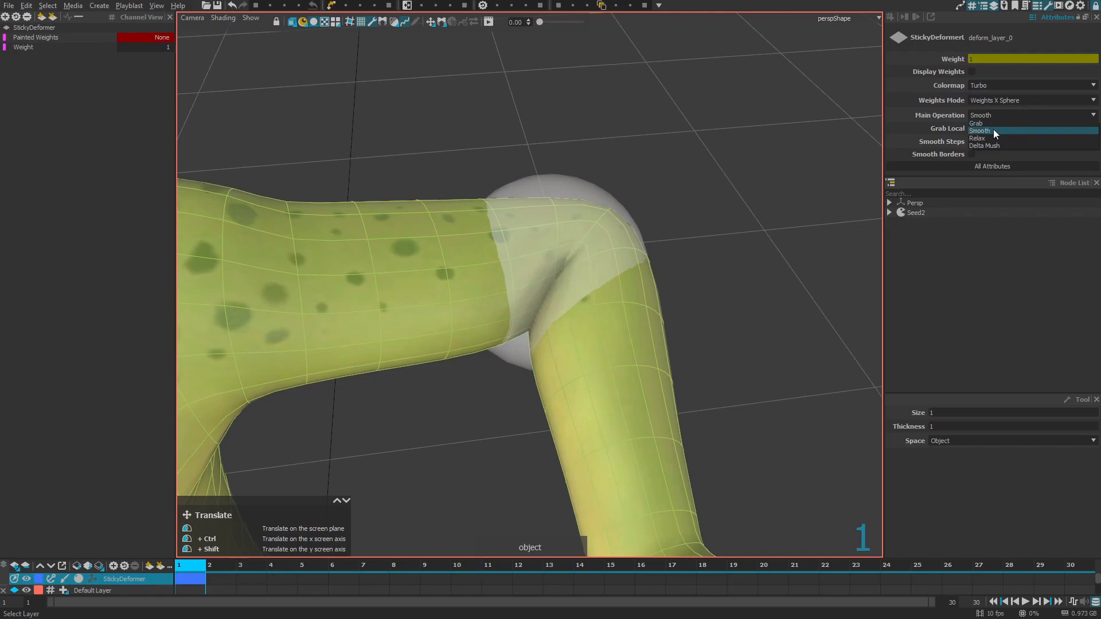
mouse_move(1004, 138)
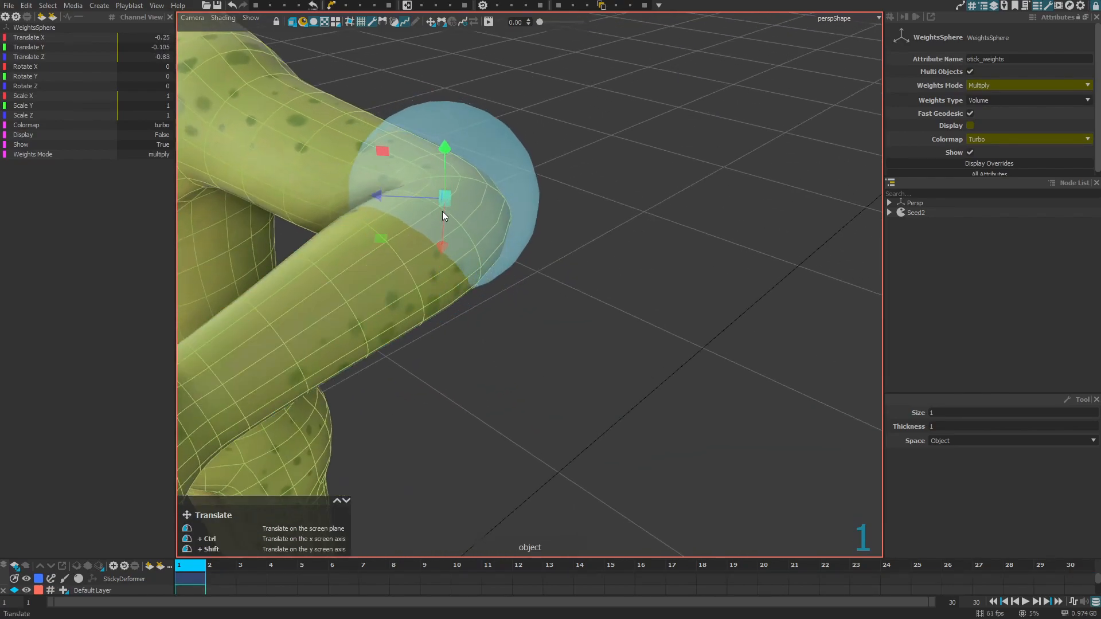
Select the StickyDeformer layer and re-enable Display Weights to show the sphere's falloff colours.
click(125, 579)
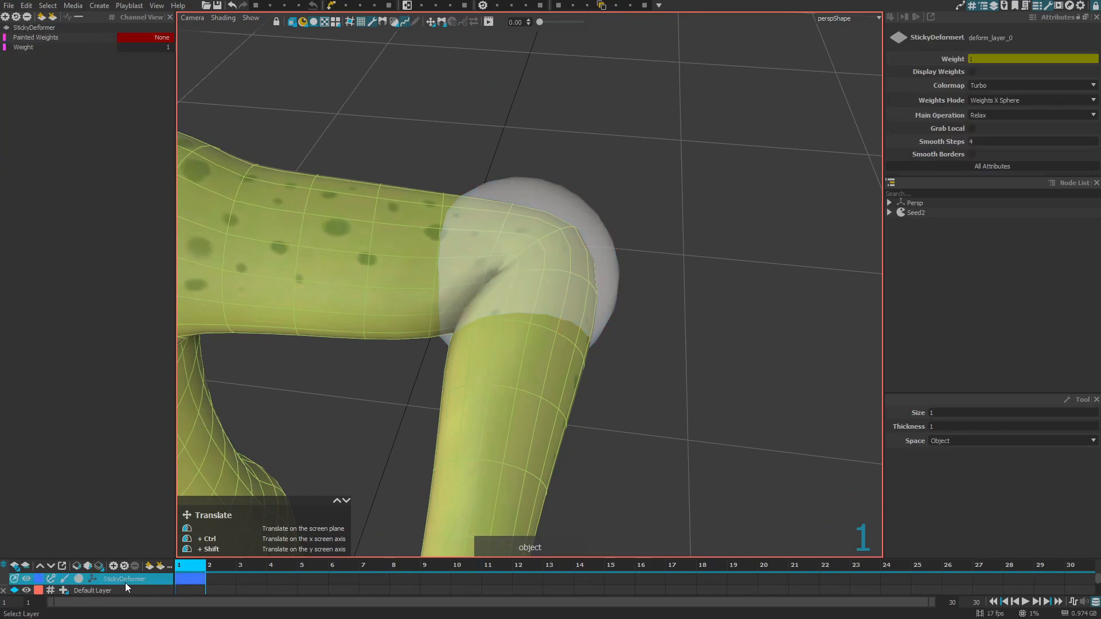
click(1032, 115)
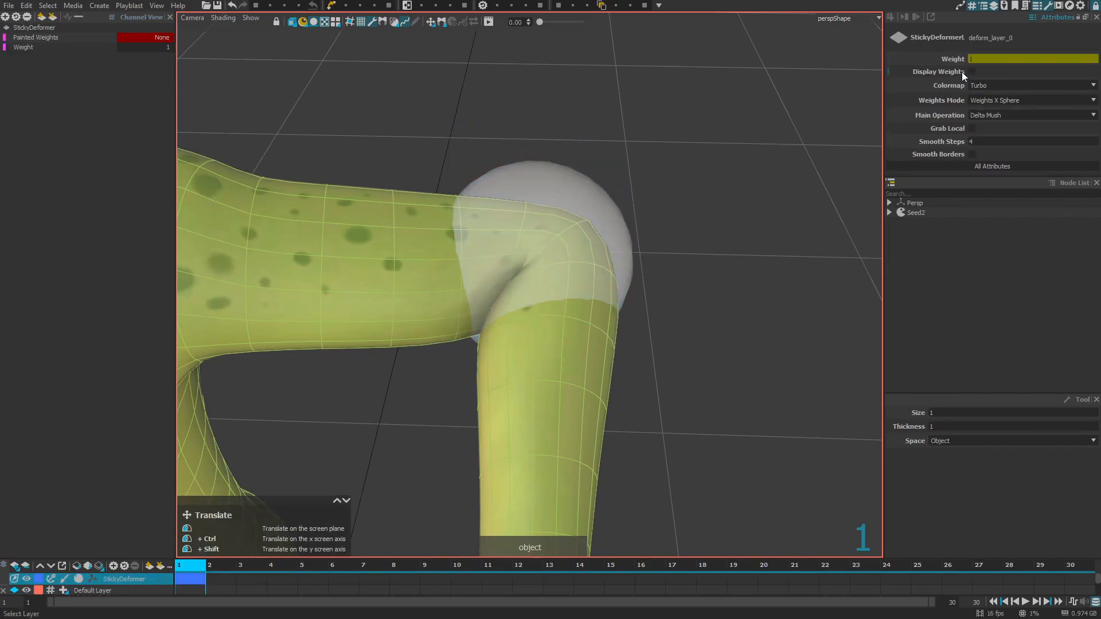
click(971, 71)
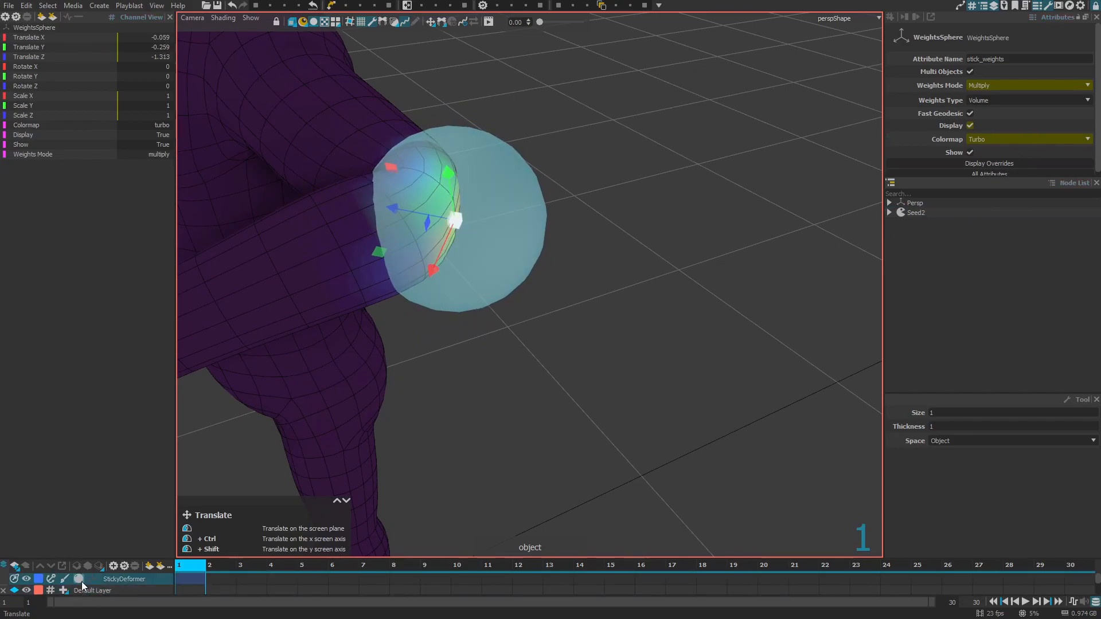
Select the StickyDeformer layer and switch Main Operation through Relax, Delta Mush, then Smooth.
click(125, 579)
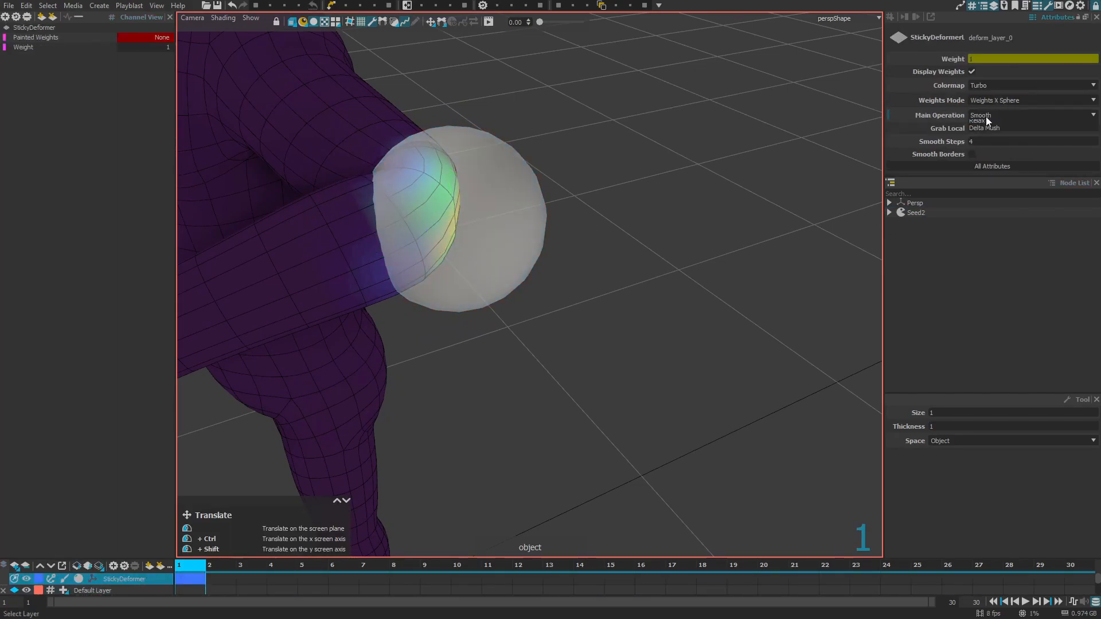
click(987, 119)
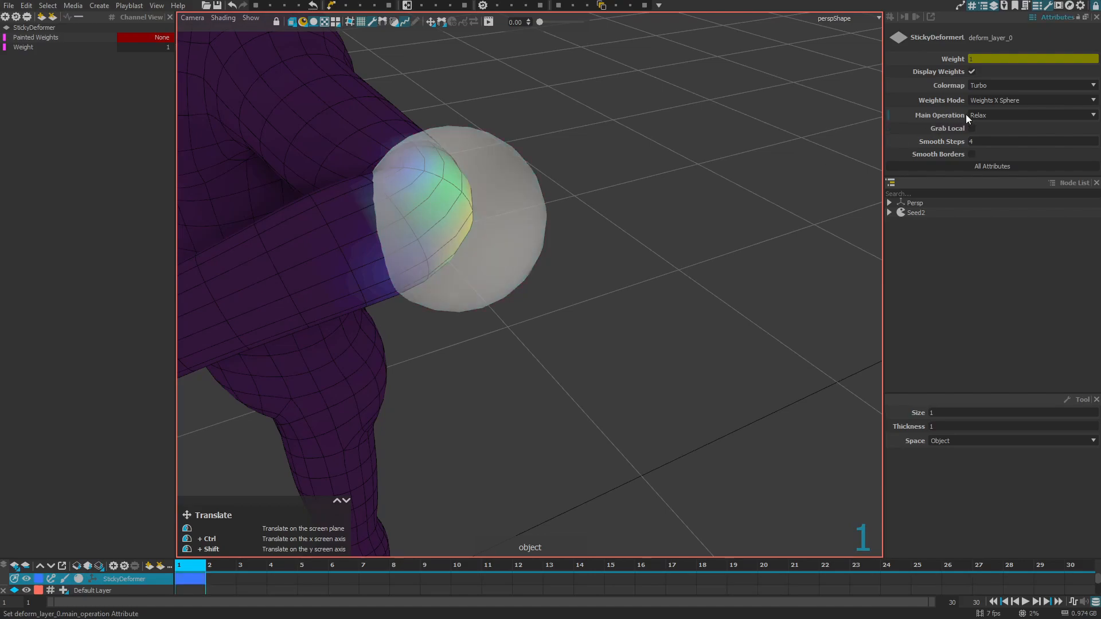
click(1028, 115)
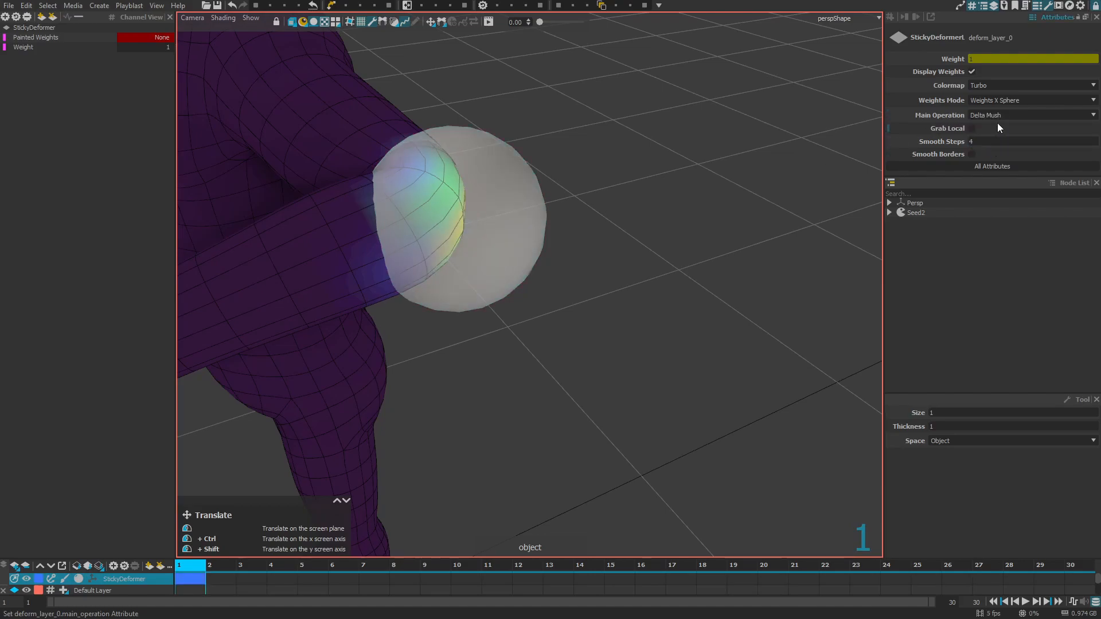
click(1029, 115)
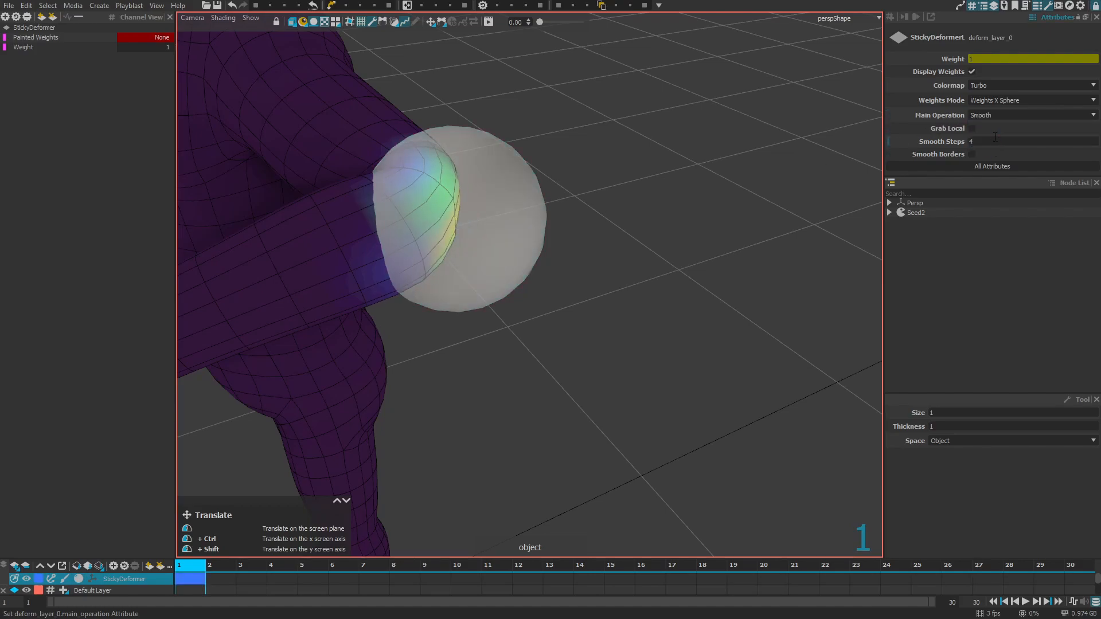